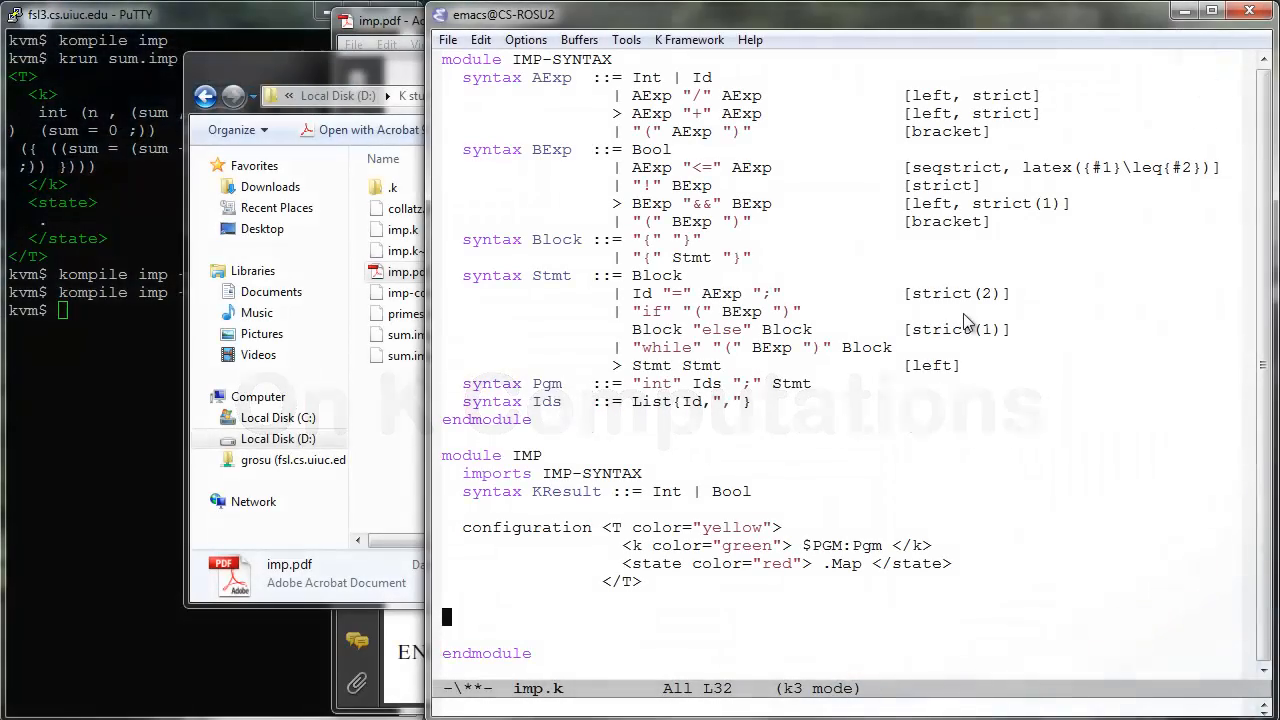
Step: Write the 'On K Computations' note: ~> sequences tasks t1 ~> t2 processed in order
text(// On K Computations)
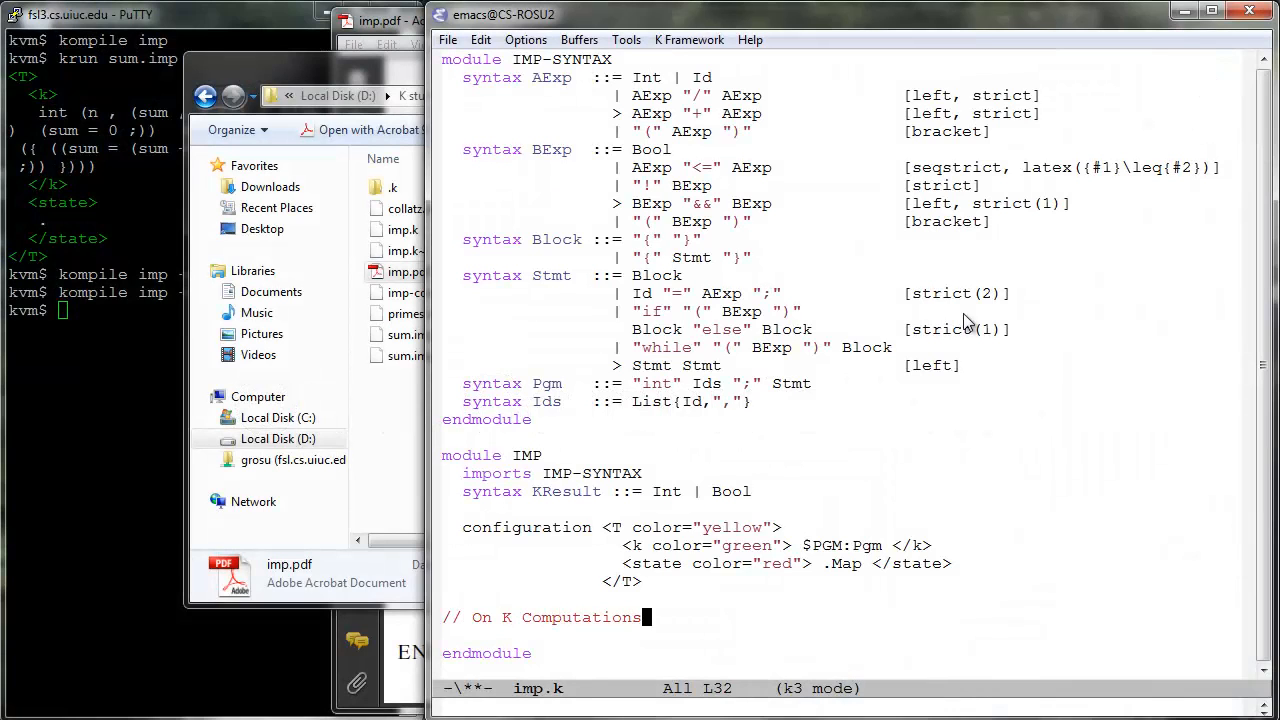
text(everything gets sunk into the K semantic category!)
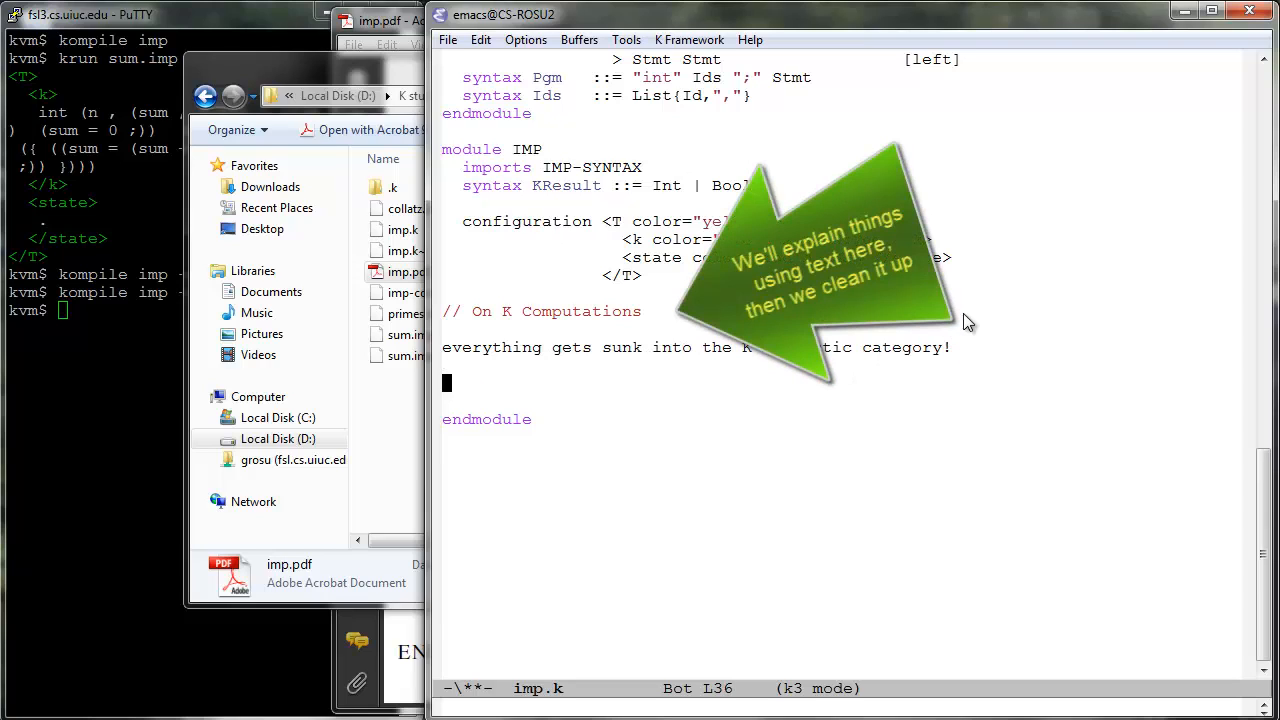
text(~> is a construct for K)
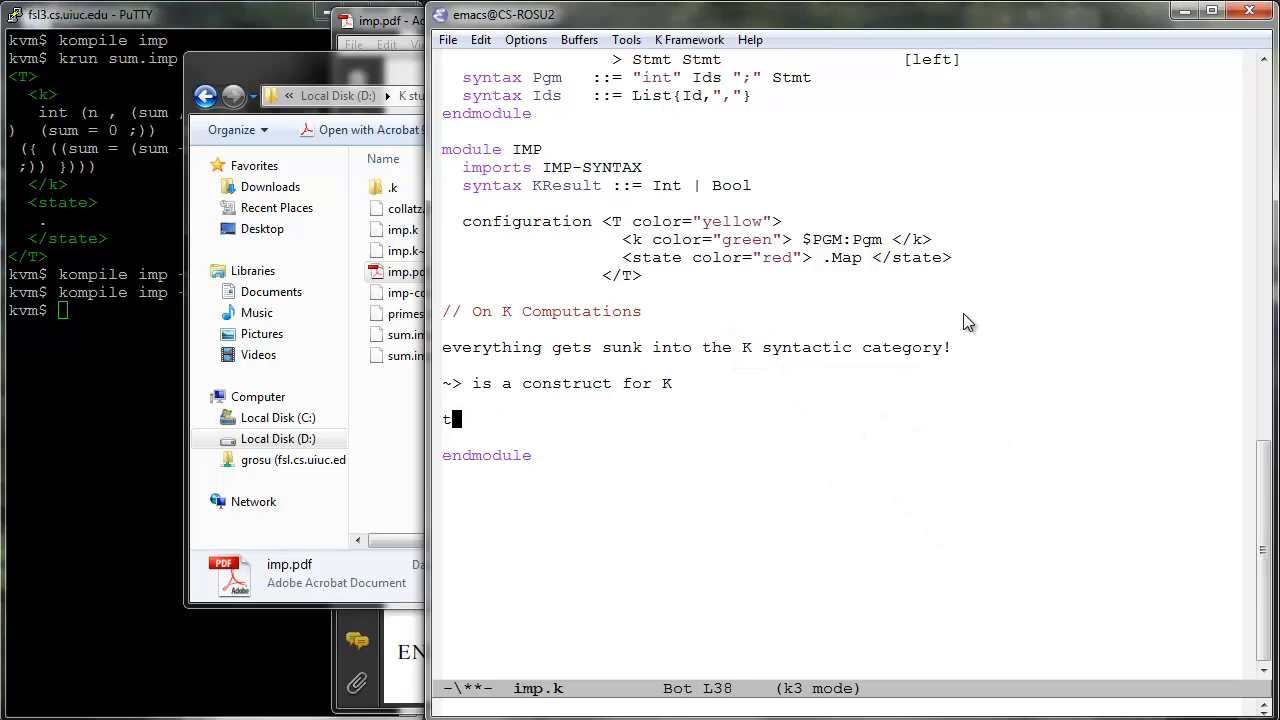
text(1 ~> t2 ~> ... ~> tn)
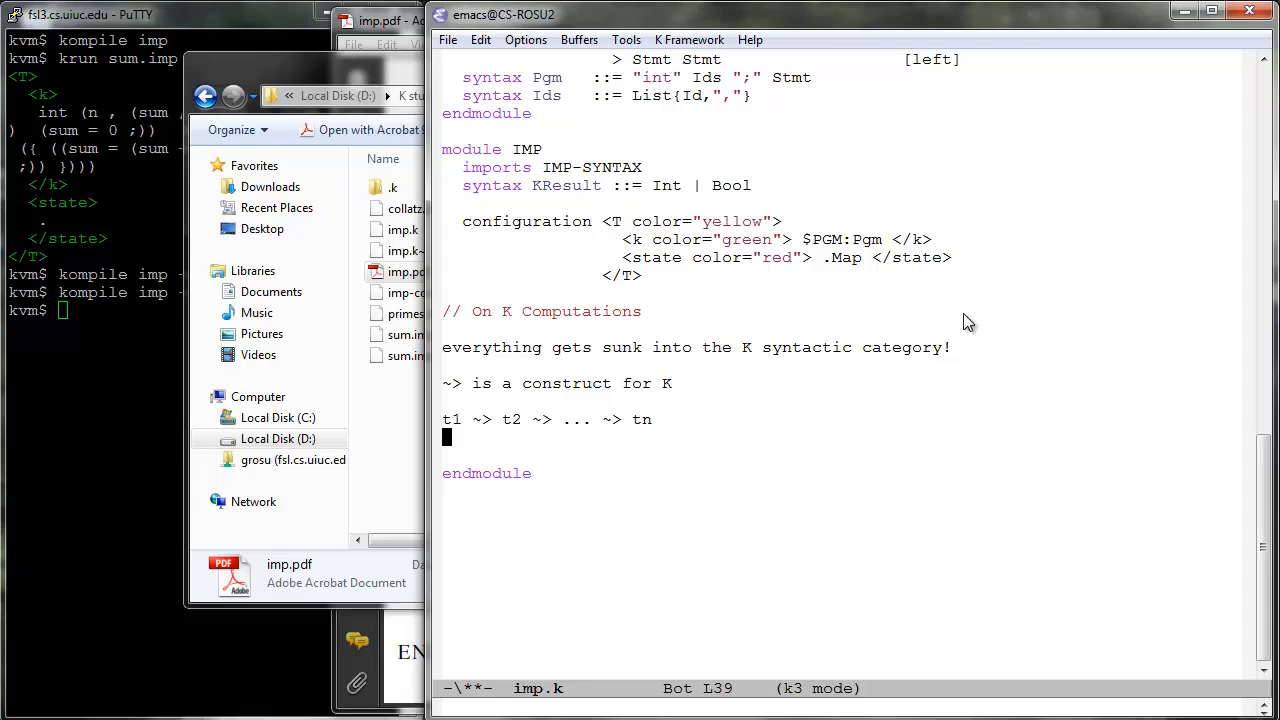
text(says that tasks are to be)
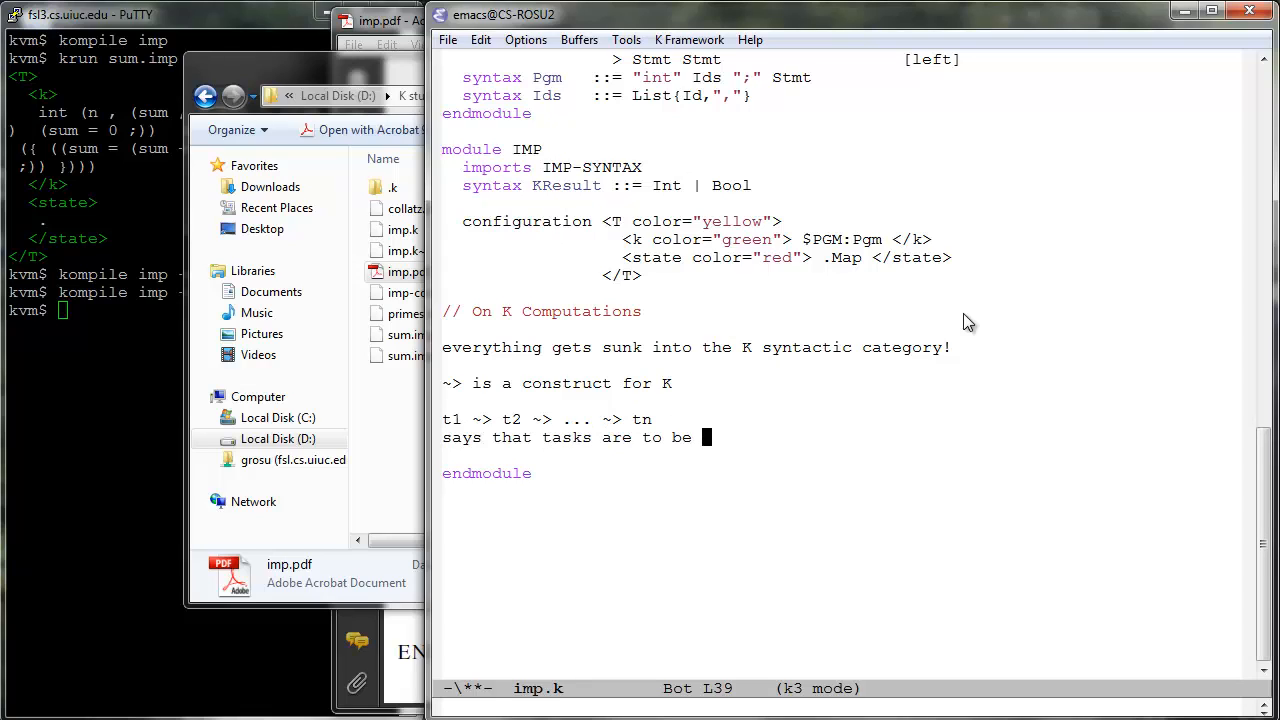
text(processed in this order.)
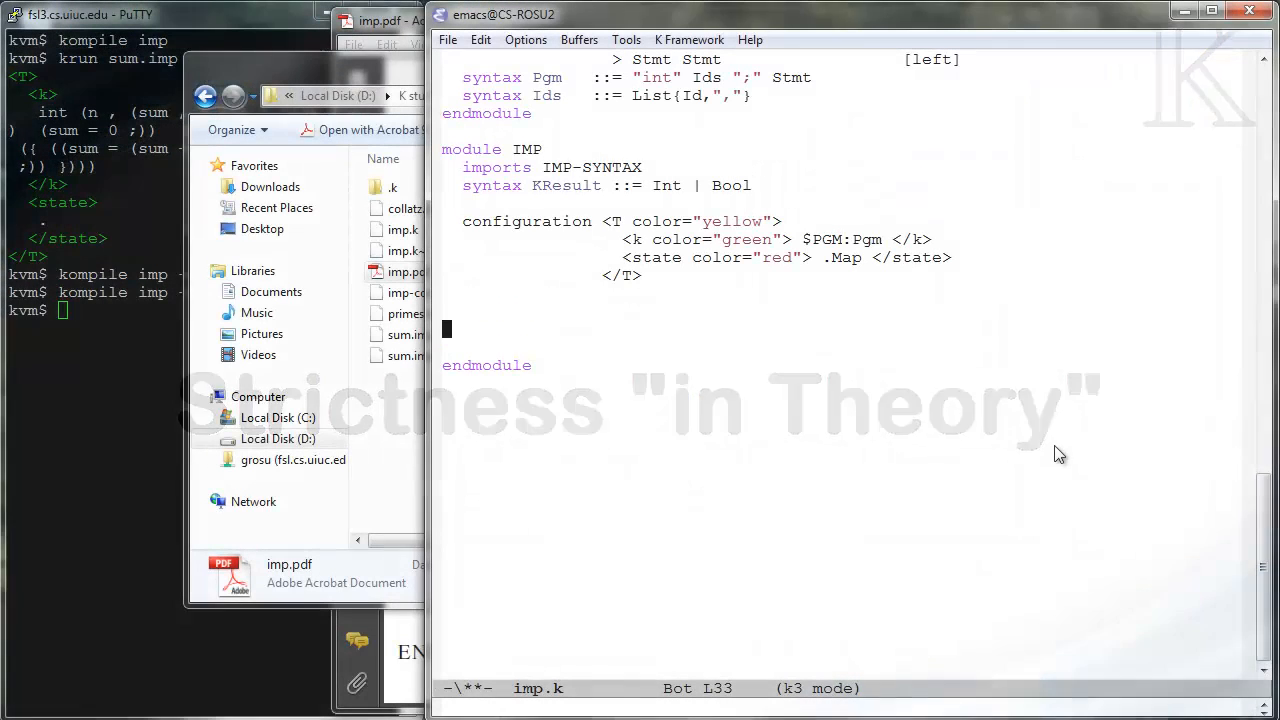
Step: Add the 'On Strictness' note on strict(2) assignment's heat/cool rules and their non-termination in practice
text(// On Strictness)
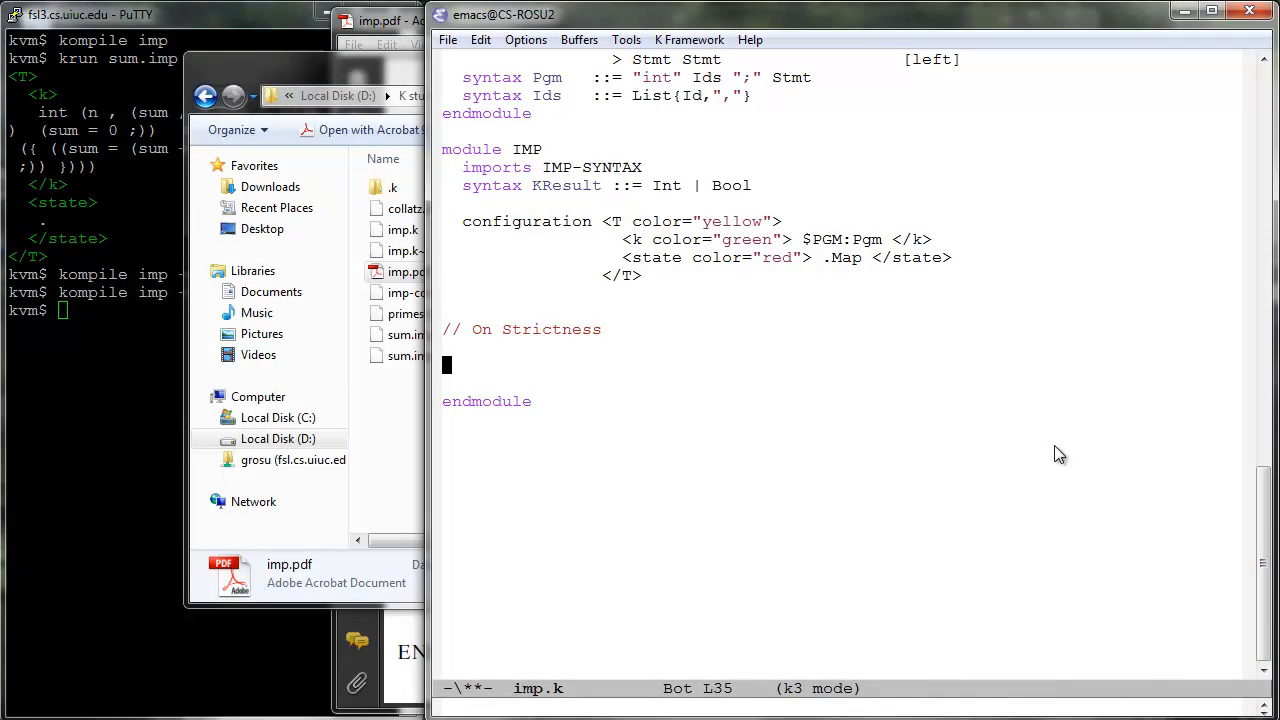
text(strict(2) attribute of assignment means two rules:)
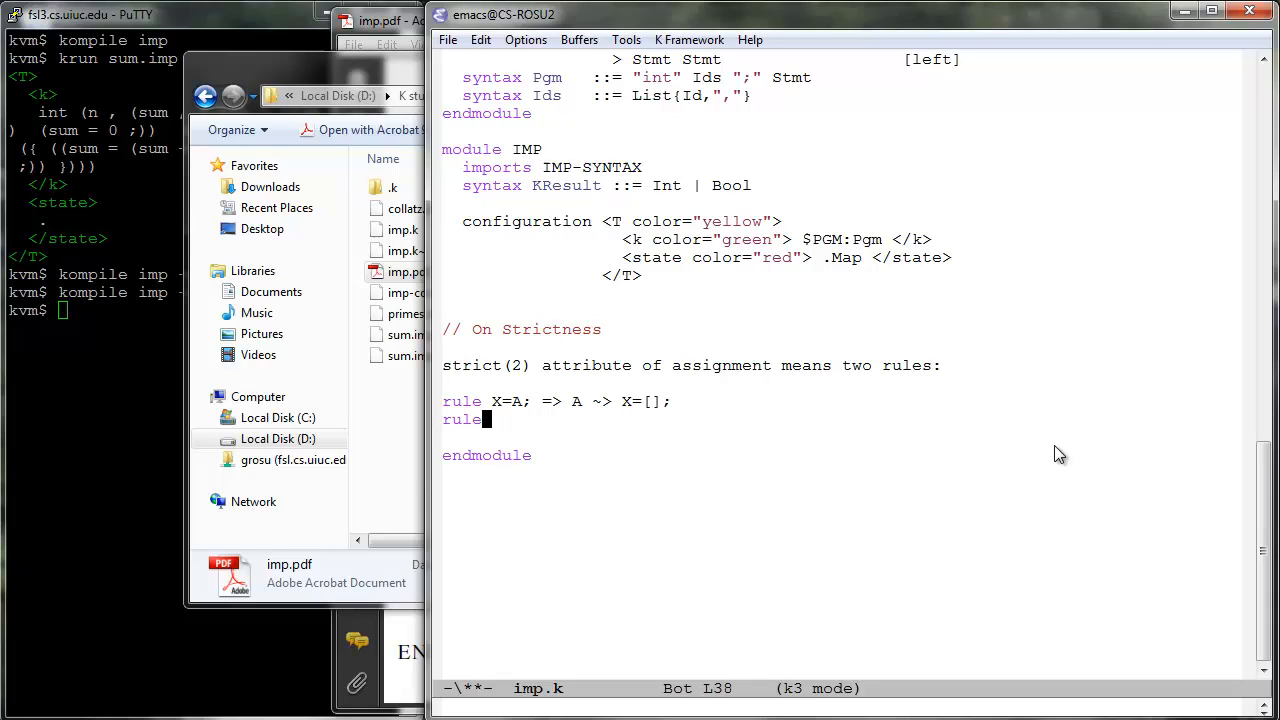
text(A ~> X=[]; => X=A;   [cool)
click(561, 401)
text(   [heat)
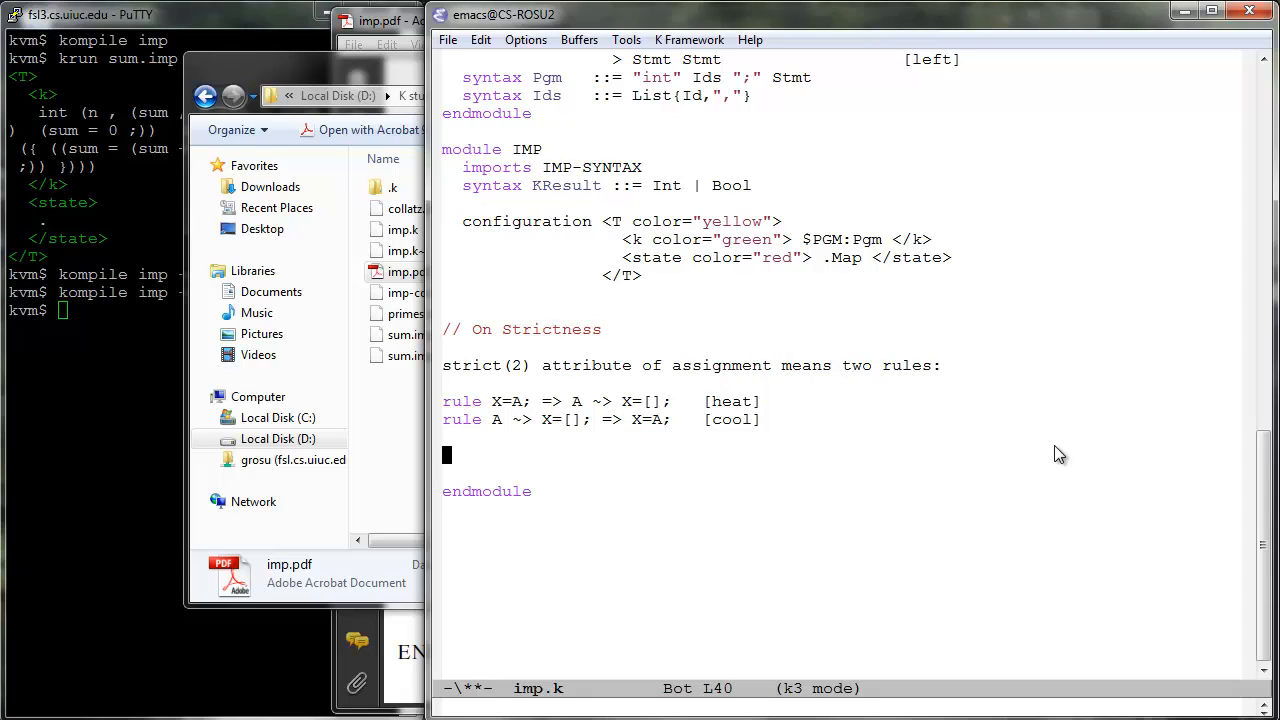
text(this is all in "theory", because in practice these rules cycle, leading to)
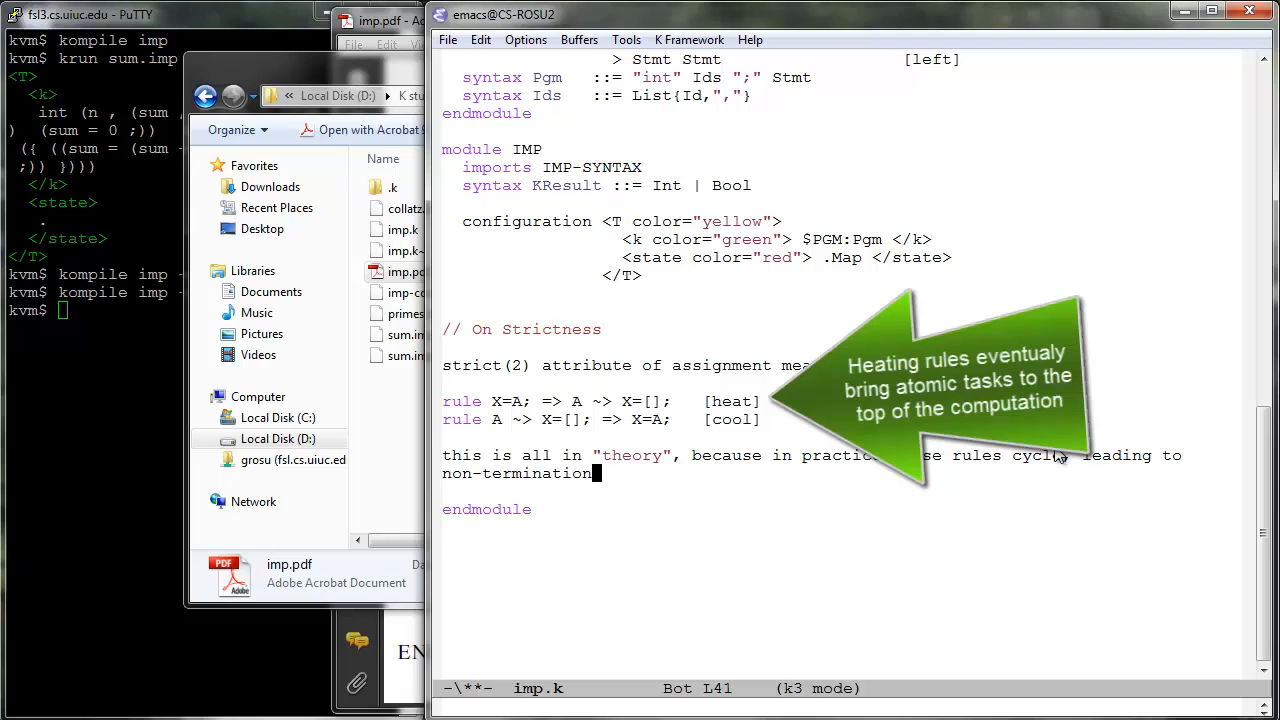
key(Return)
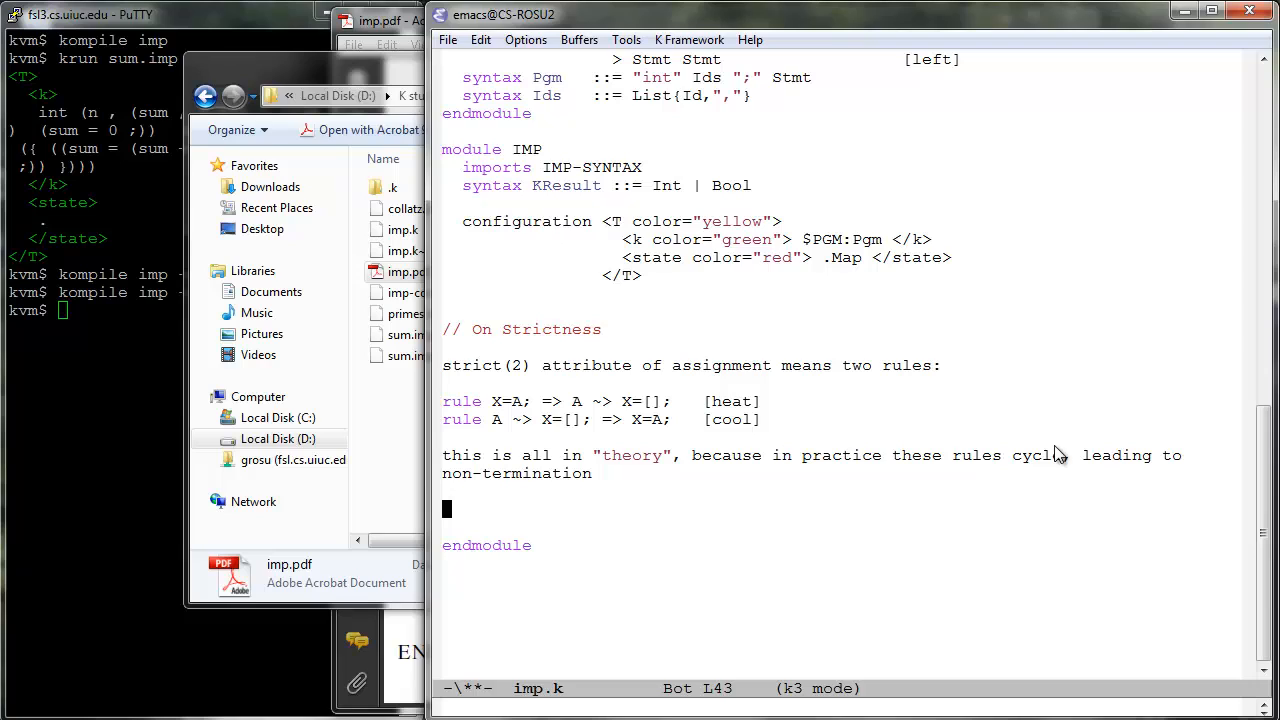
Step: Note that addition's 'strict' means strict(1 2), giving four heat/cool rules, two per argument
text(addition was)
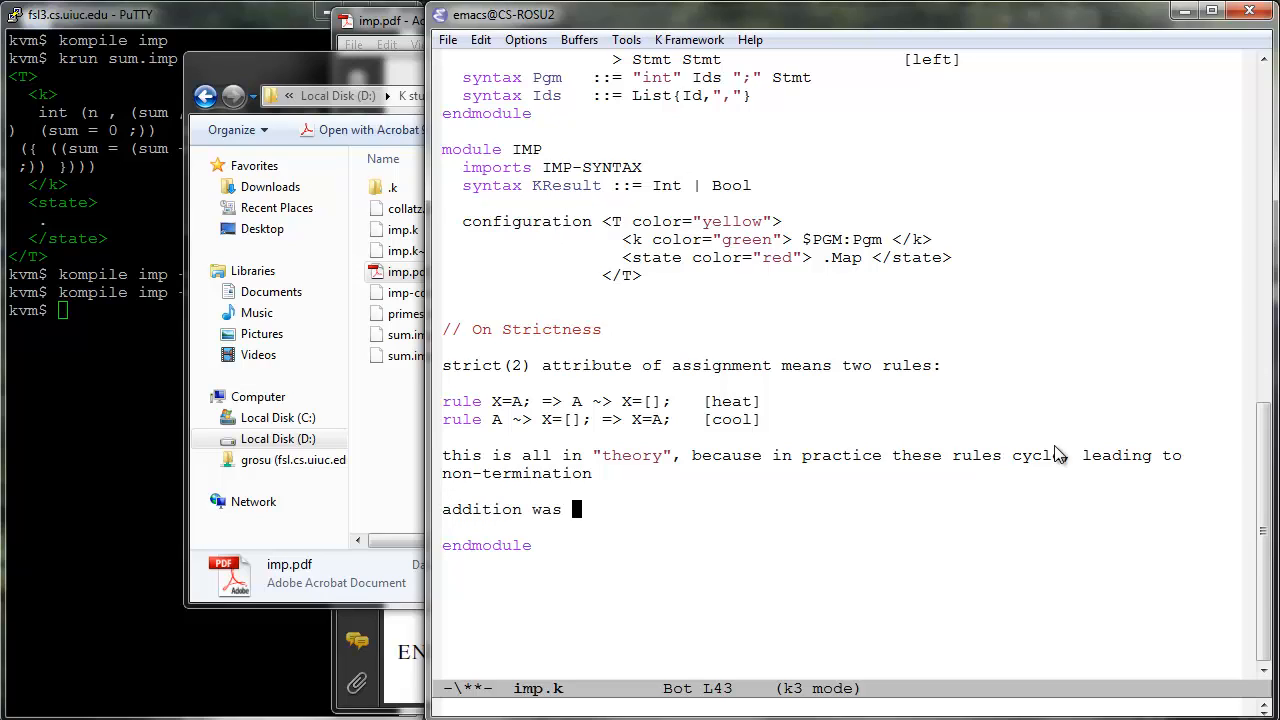
text(just "strict", which means "strict)
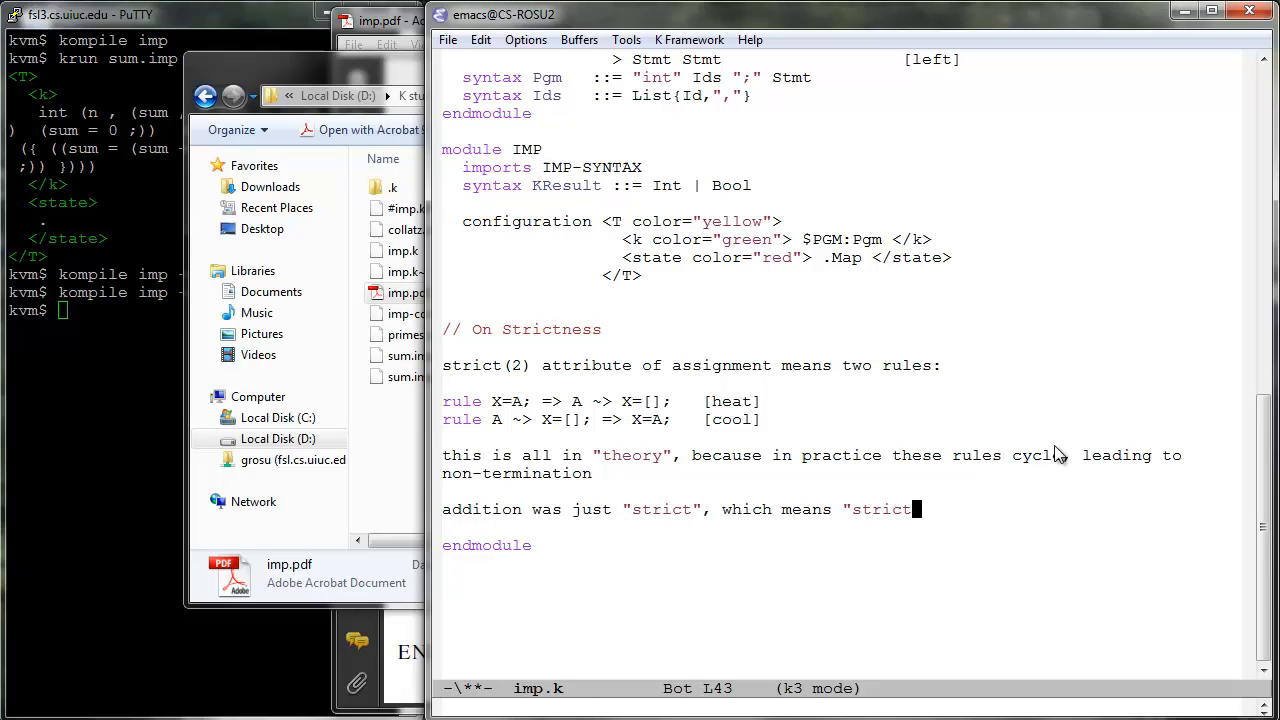
text((1 2)".)
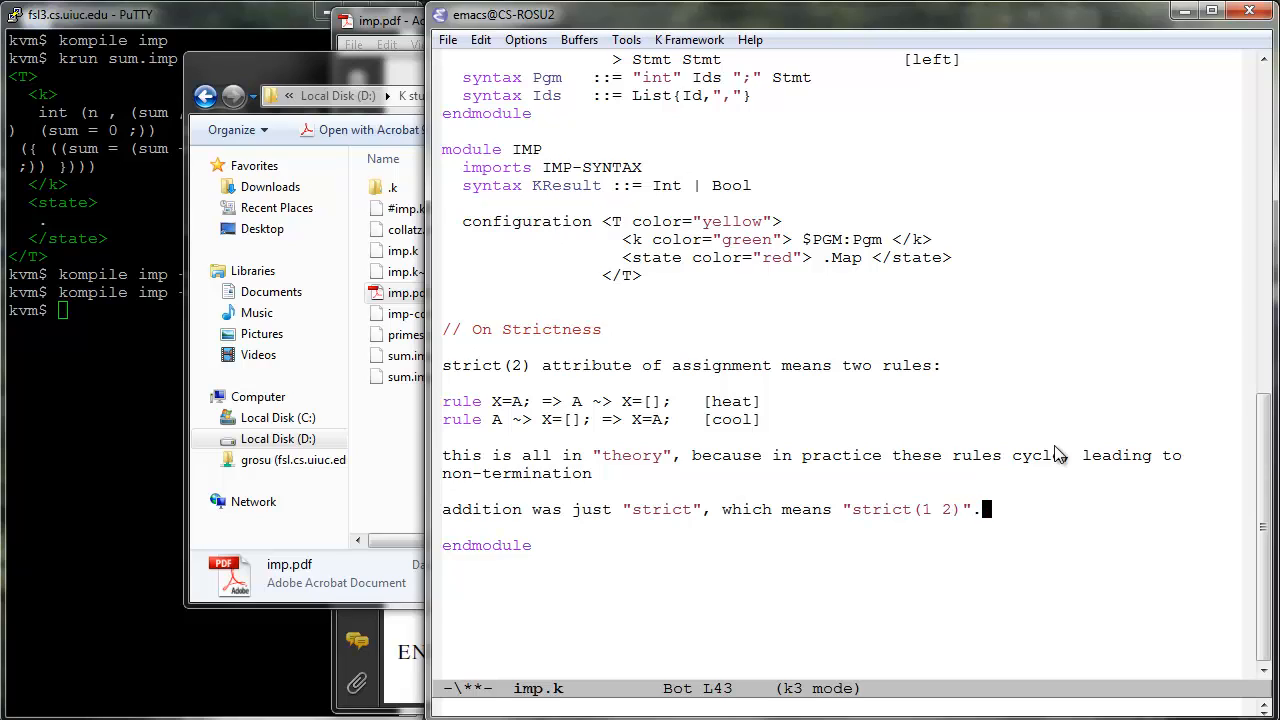
text(that means four rules,)
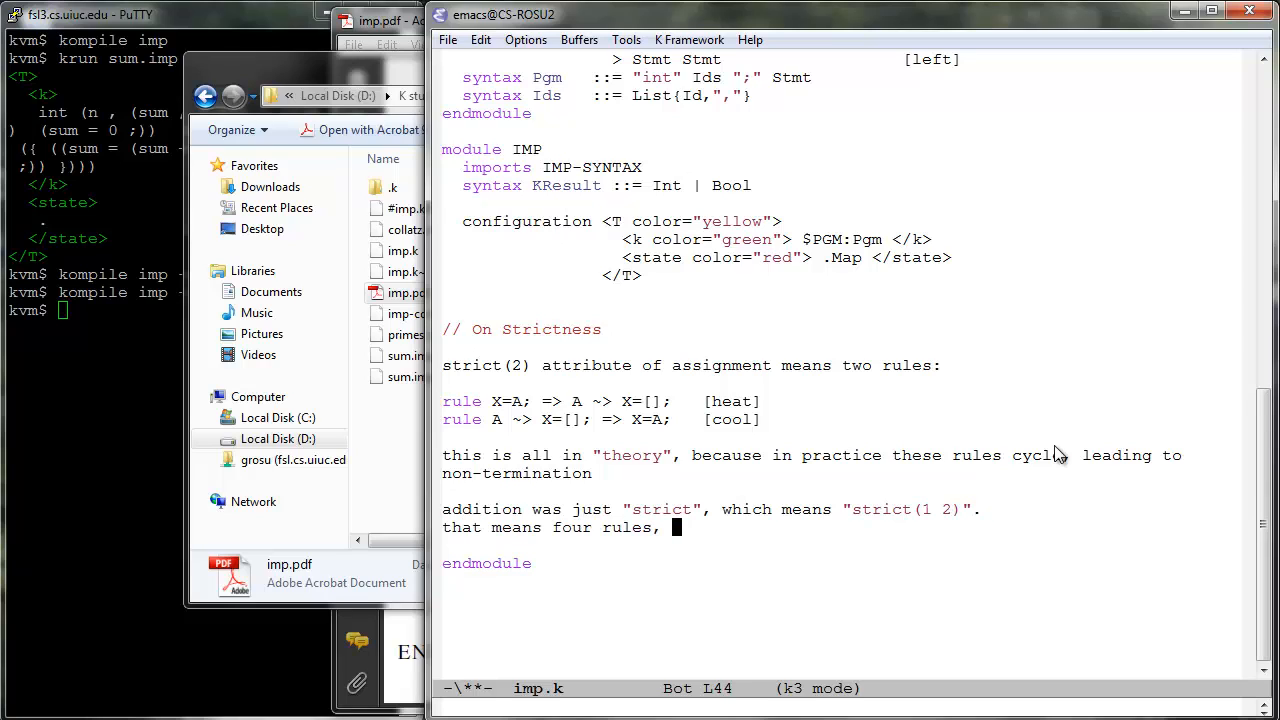
text(two for each argument:)
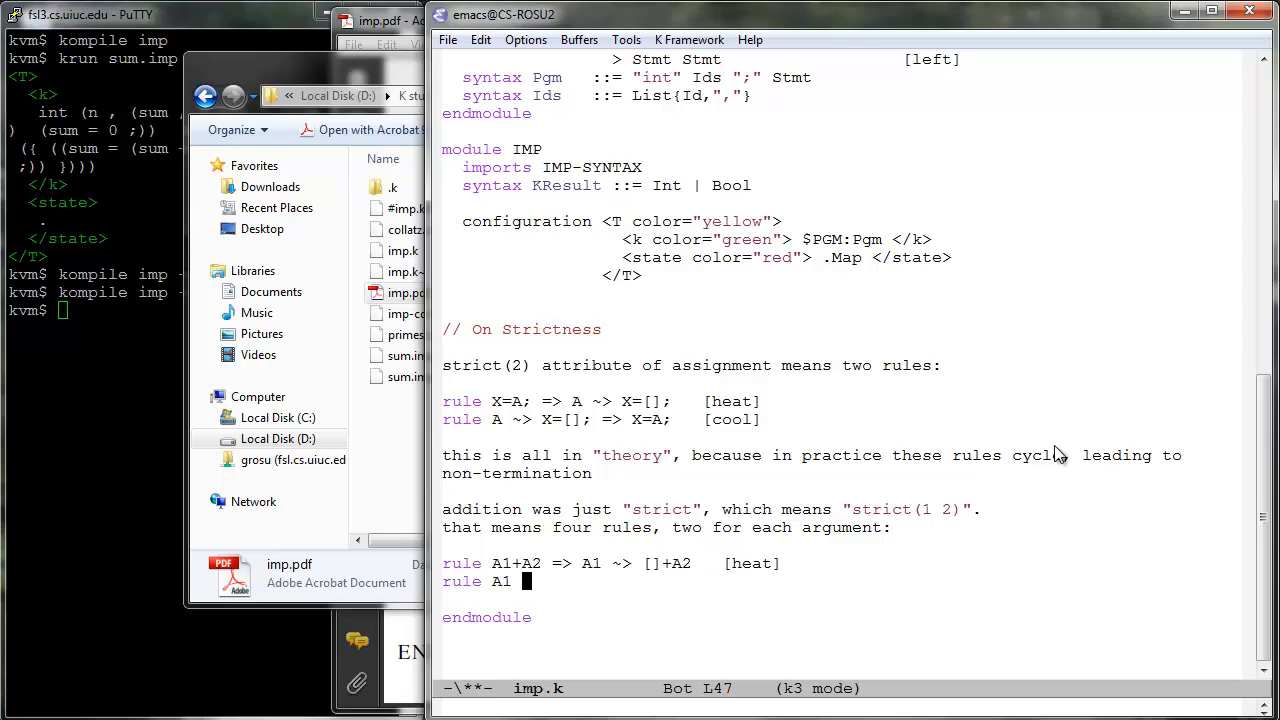
text(~> []+A2 => A1+A2   [cool)
text(<= was)
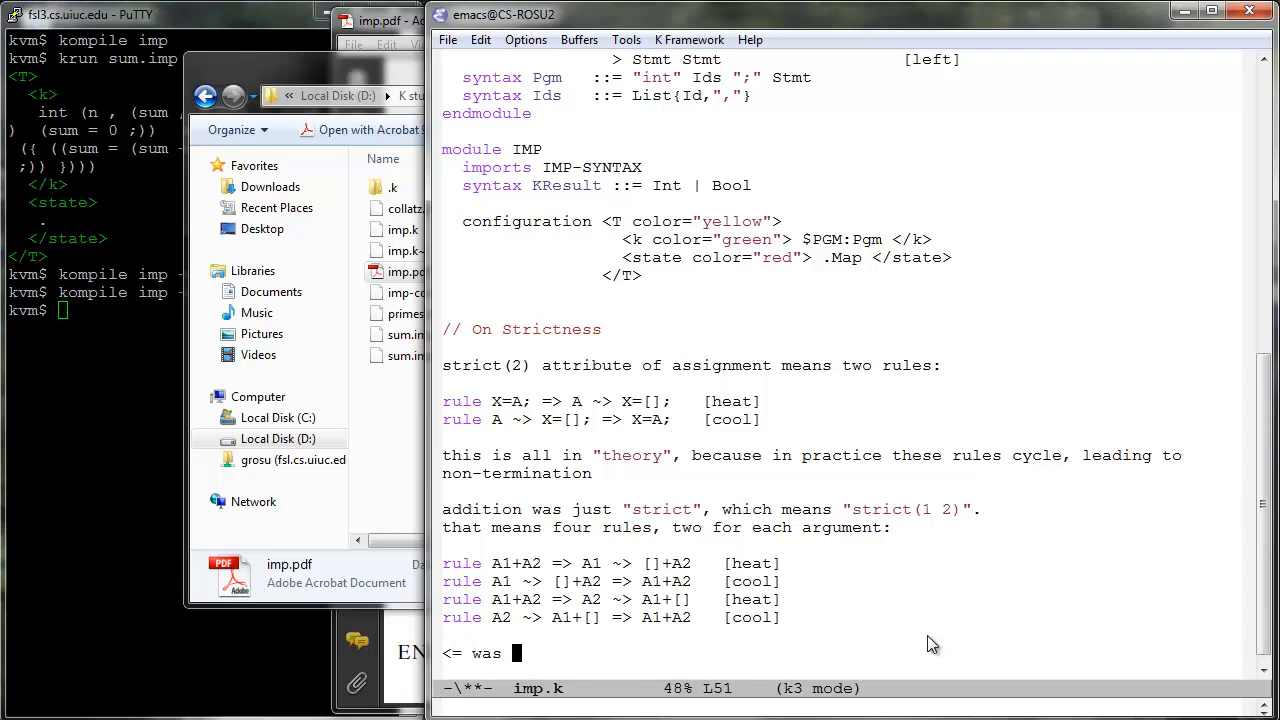
Step: Explain <= is seqstrict, heated/cooled after the first argument, and note rules need restricting
text("seqstrict")
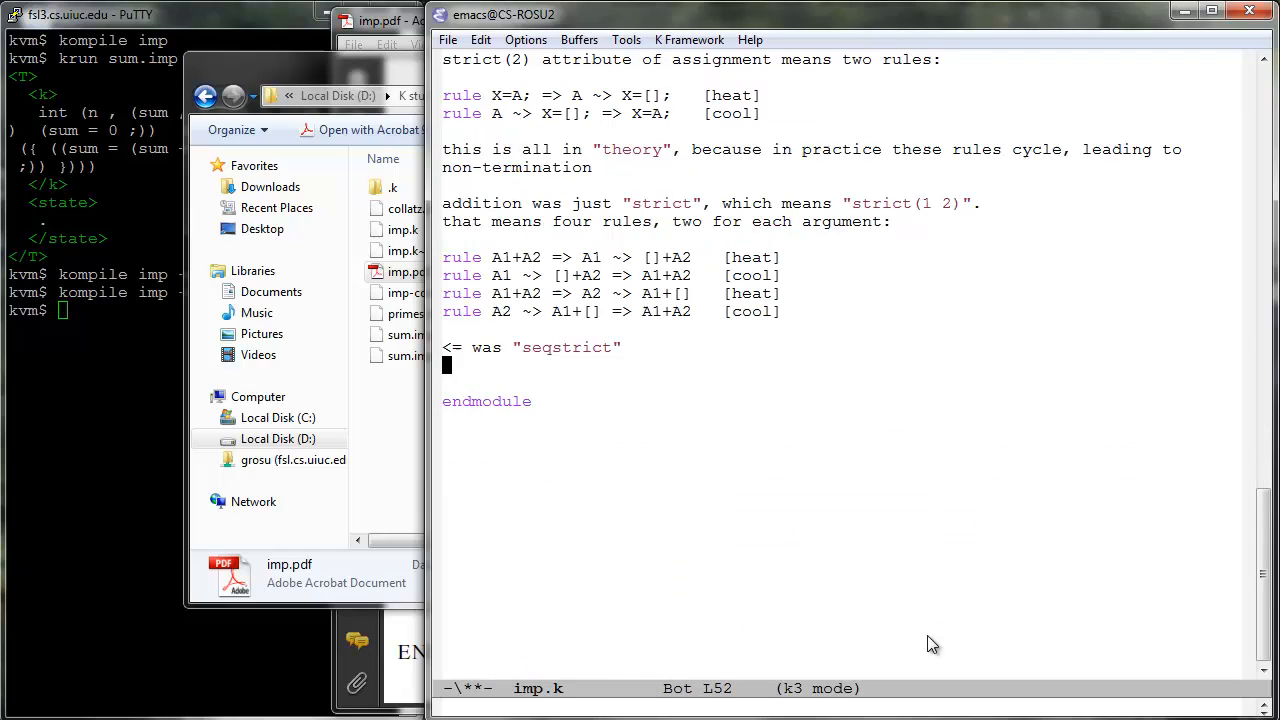
text(that means that the second argument is heated)
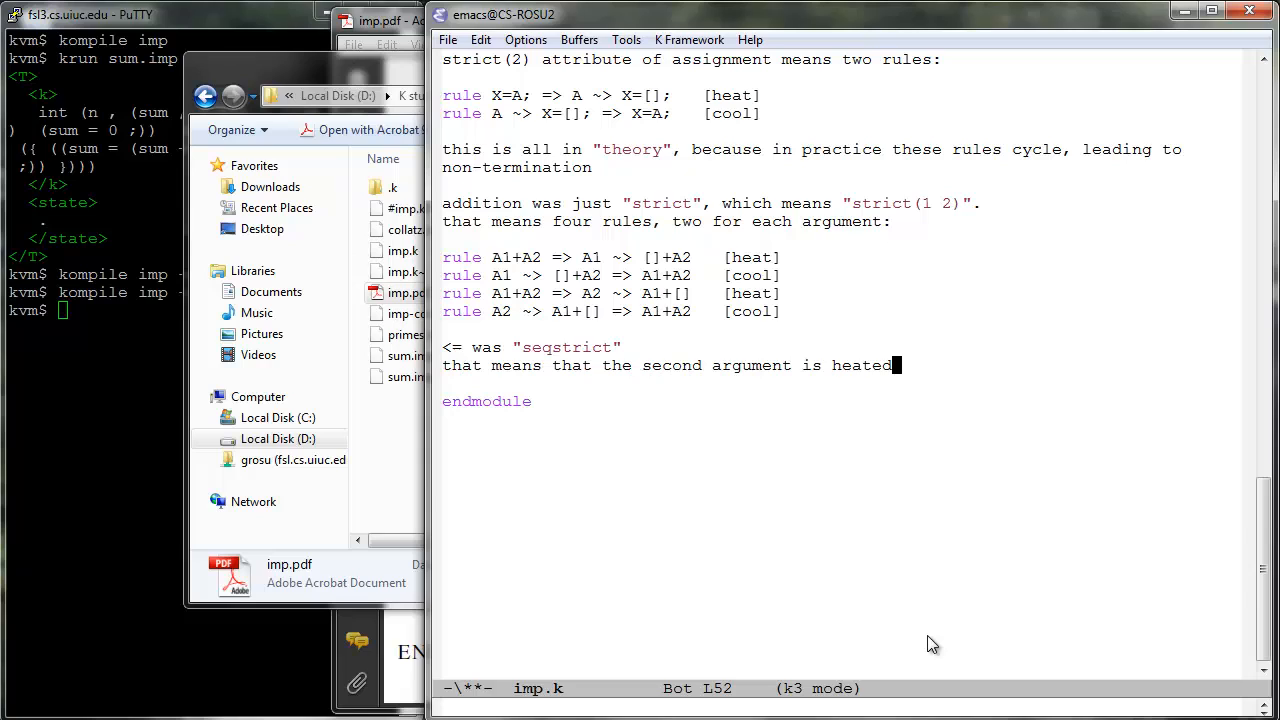
text(/cooled only after the first)
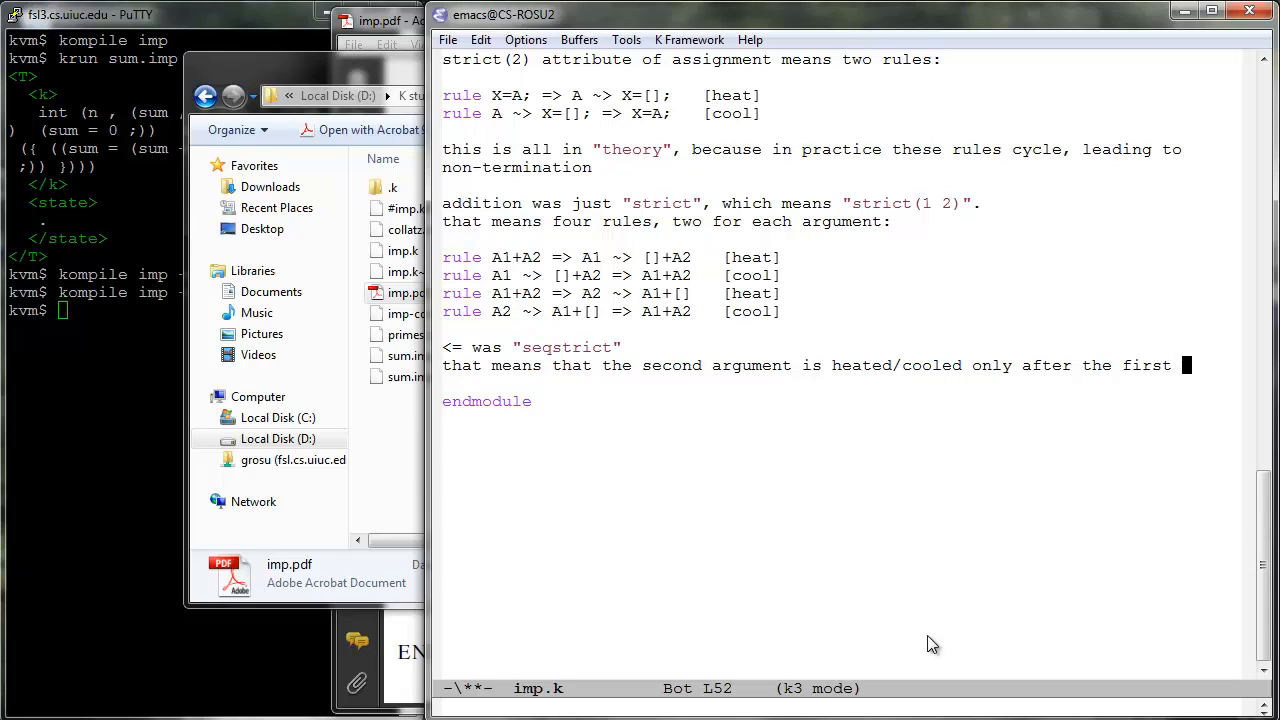
text(one is evaluated.  in rules:)
text(here I1 ranges over inte)
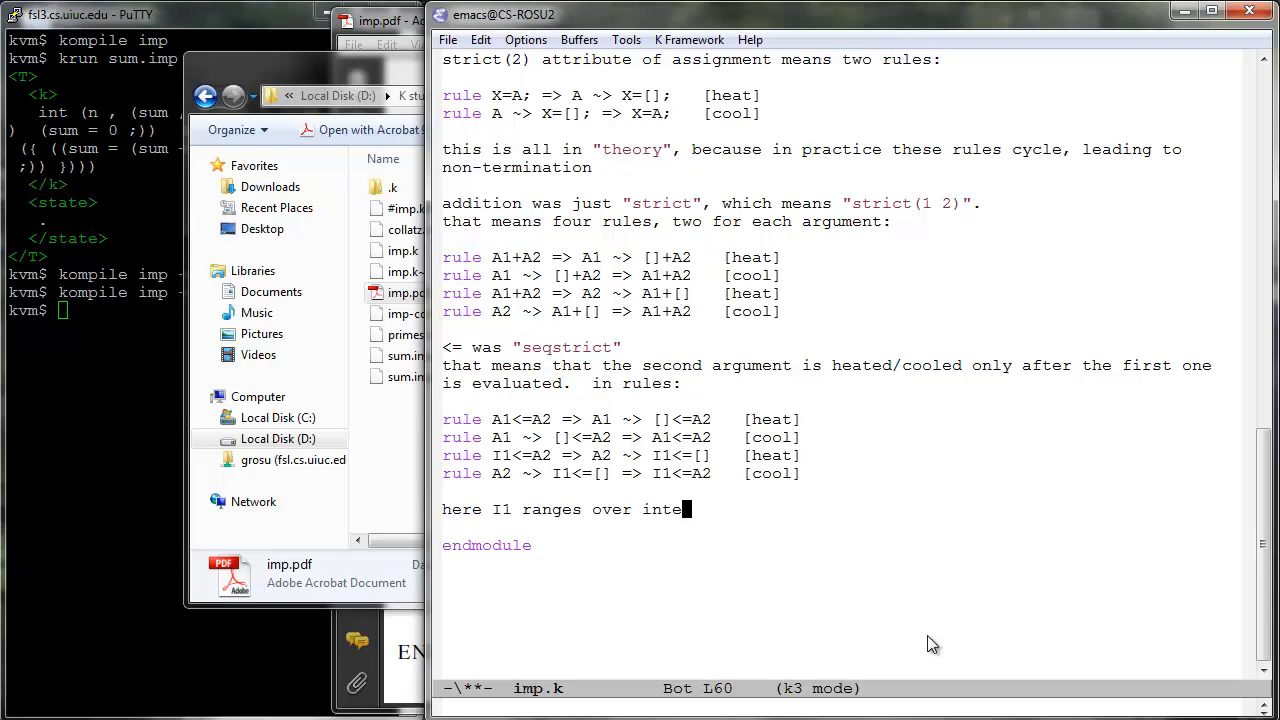
text(gers!)
text(in practice, we need to)
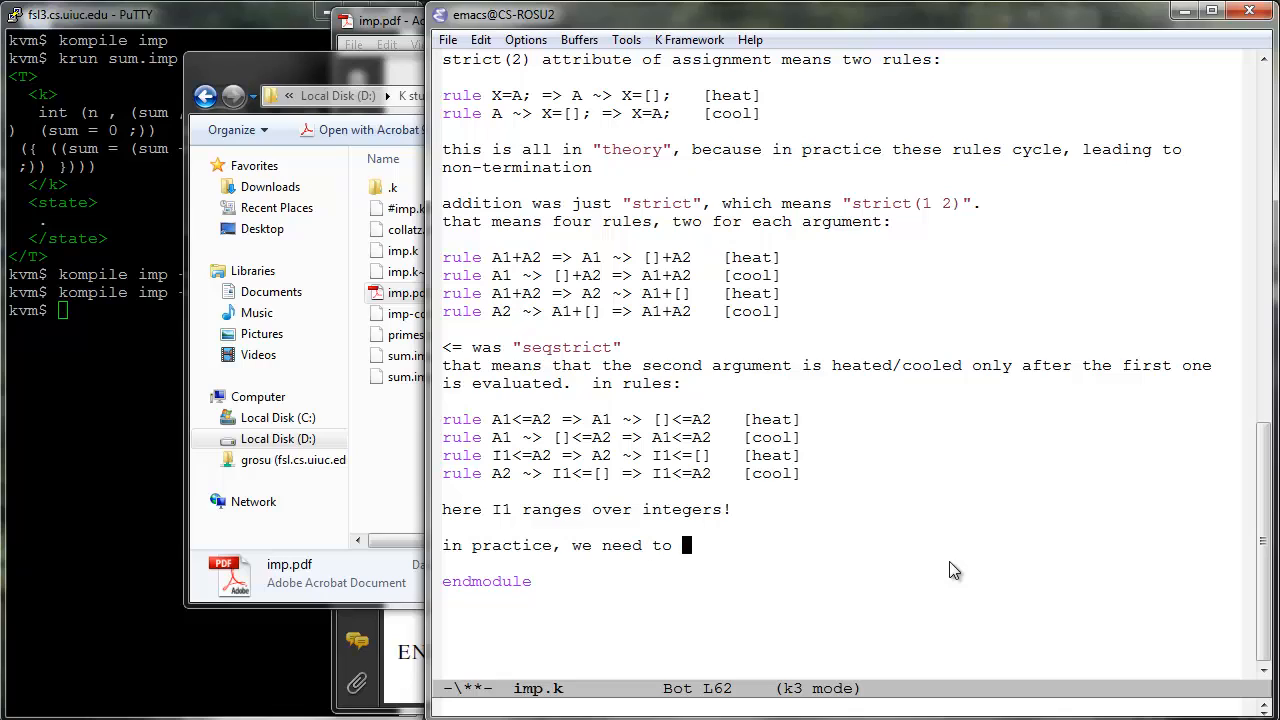
text(restrict these rules, to avoid non-termination)
text(// On Strictness in PRACTICE: We need KResul)
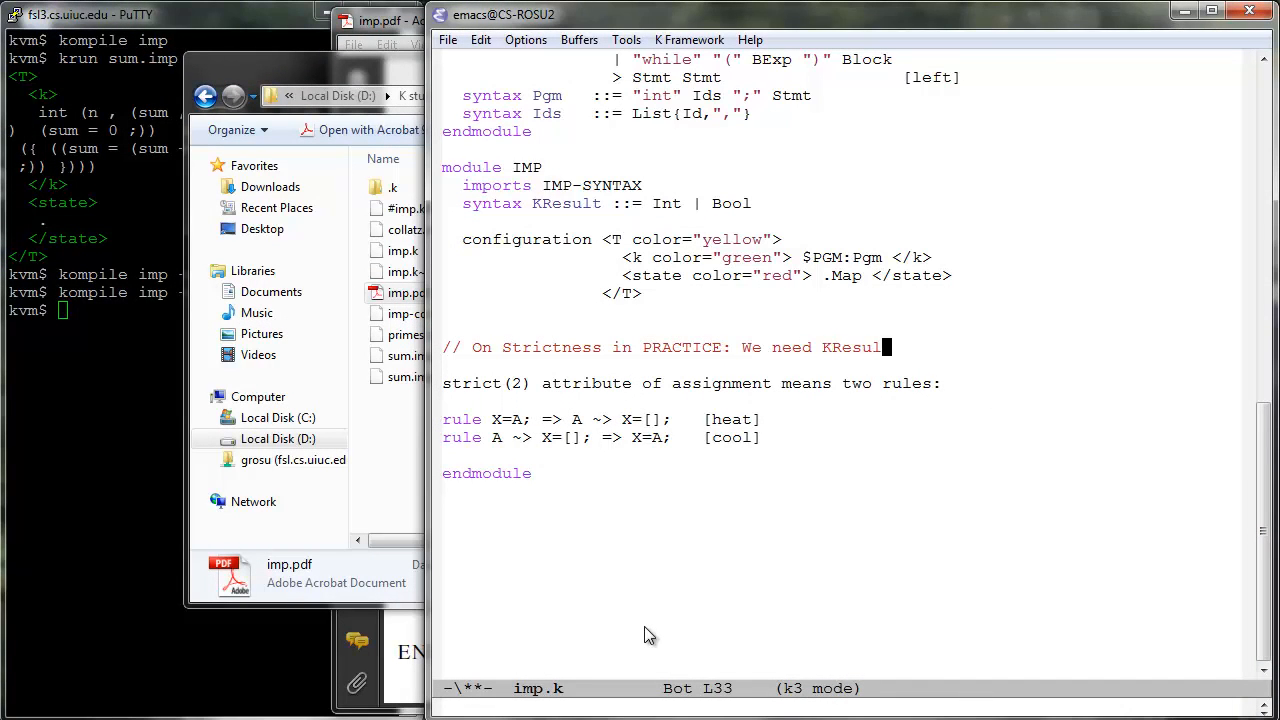
Step: Explain that the K tool provides the predicate isKResult
text(ts!)
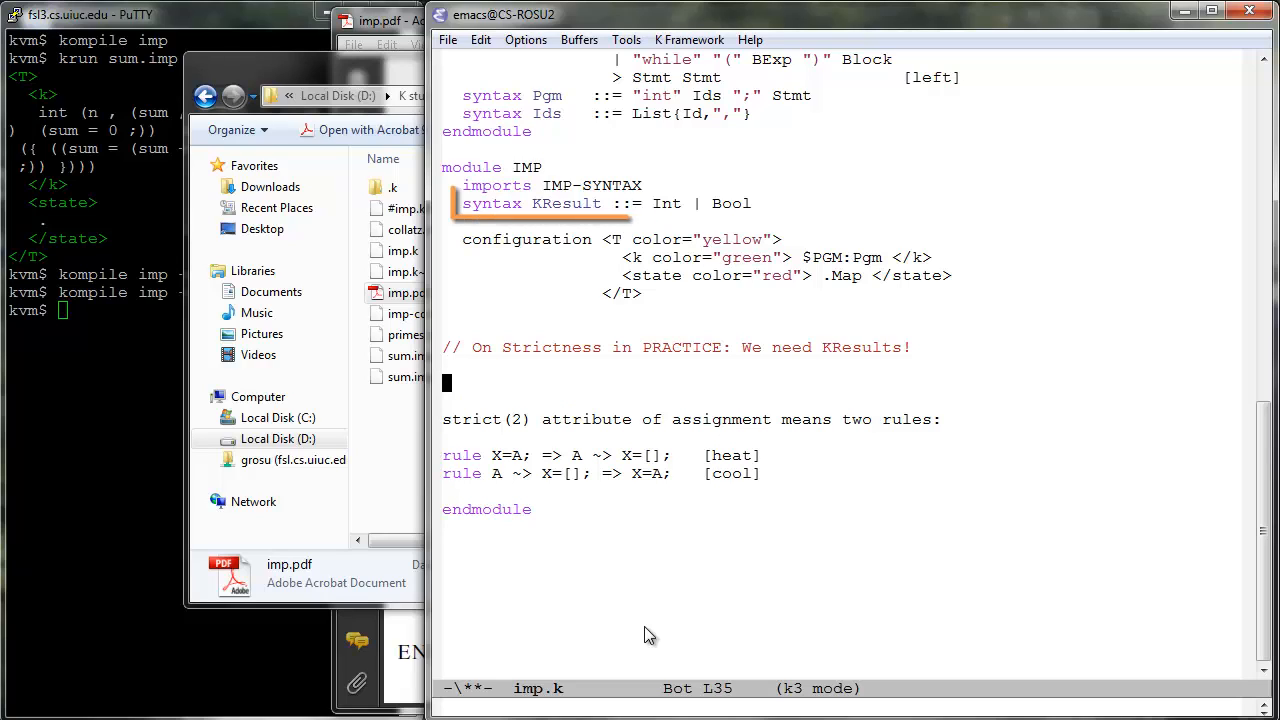
text(K tool provides a)
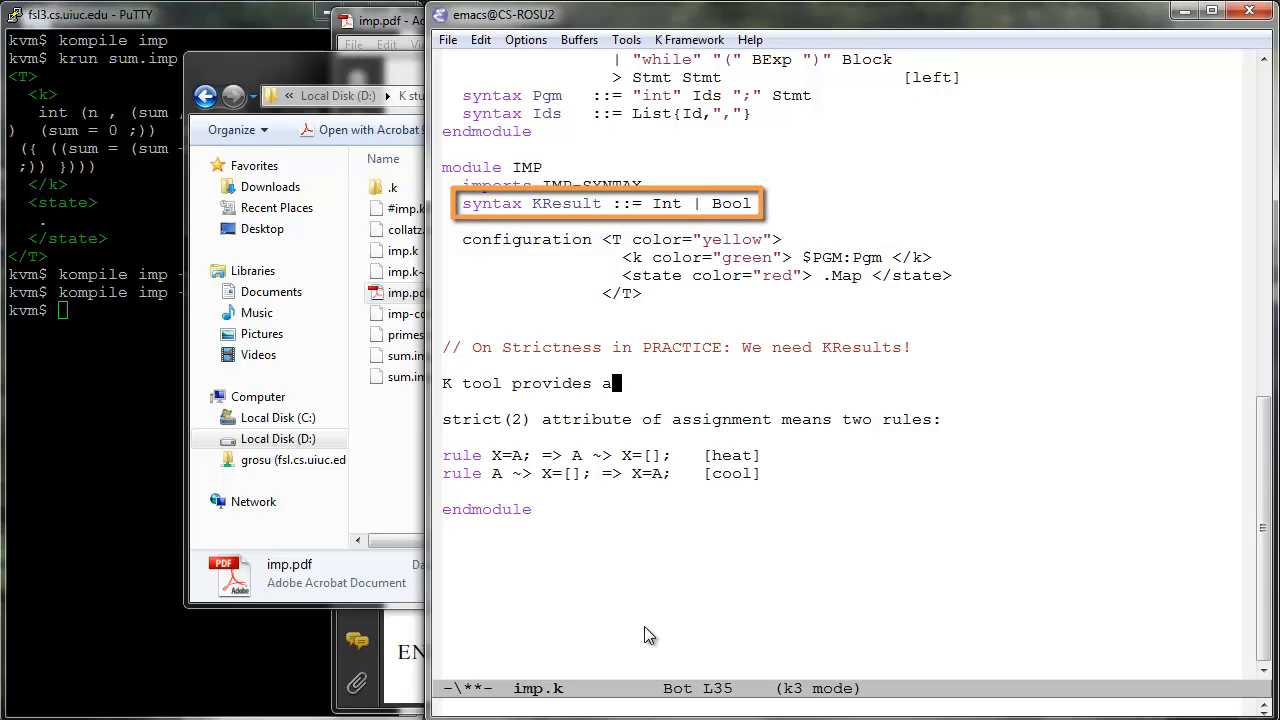
text(predicate isKResult, which tells whether some K term is a)
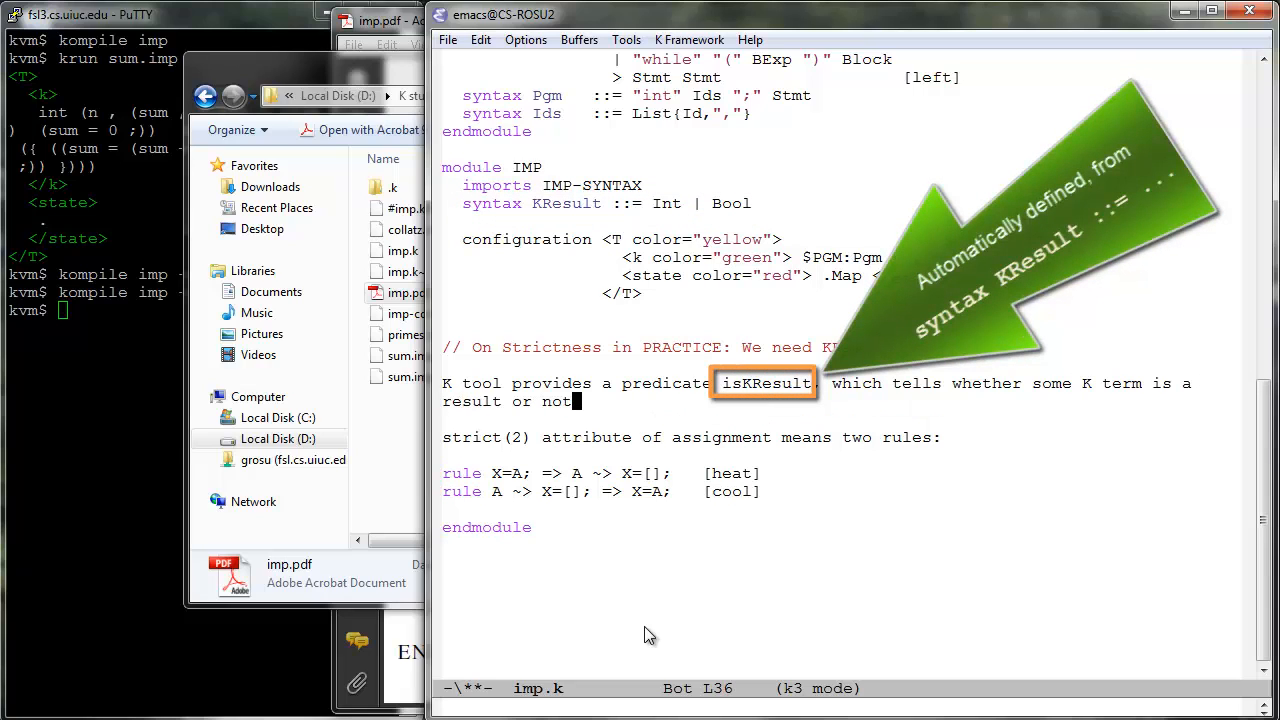
text(.)
text(For execution, the K tool changes the rules below as follows:)
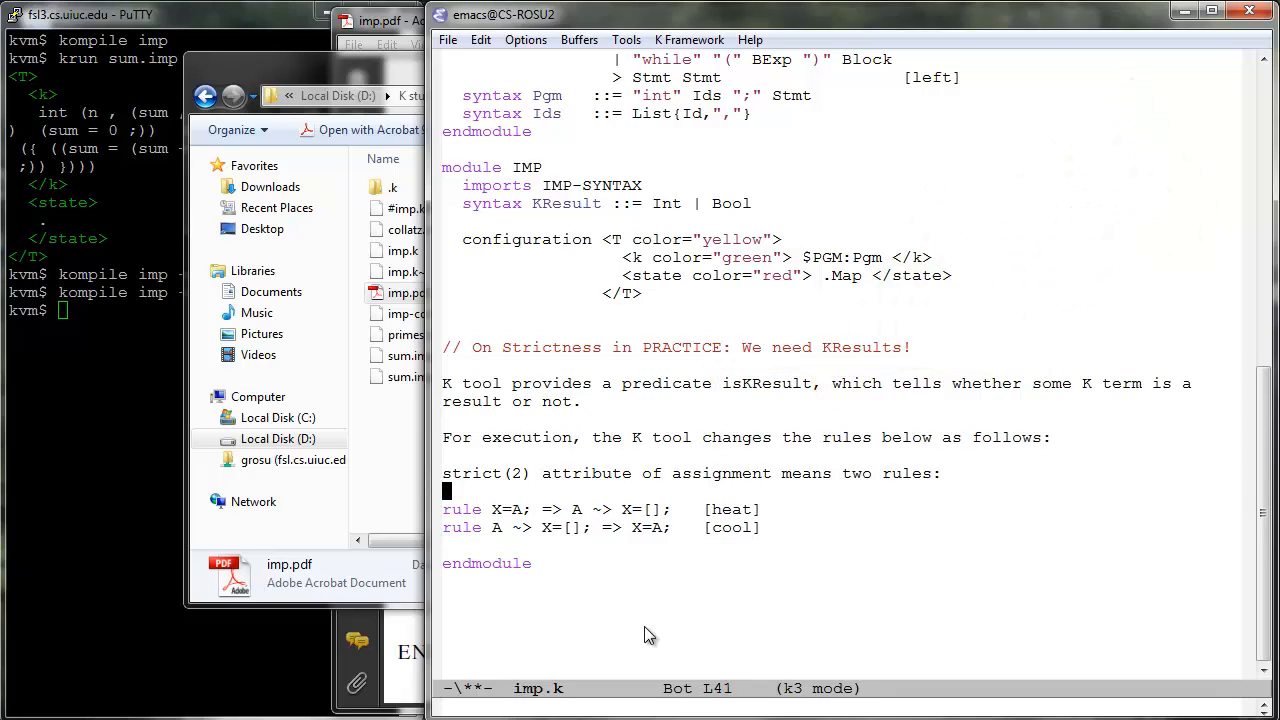
Step: Add 'when notBool isKResult(A)' to the heat rule and 'when isKResult(A)' to the cool rule
text(when)
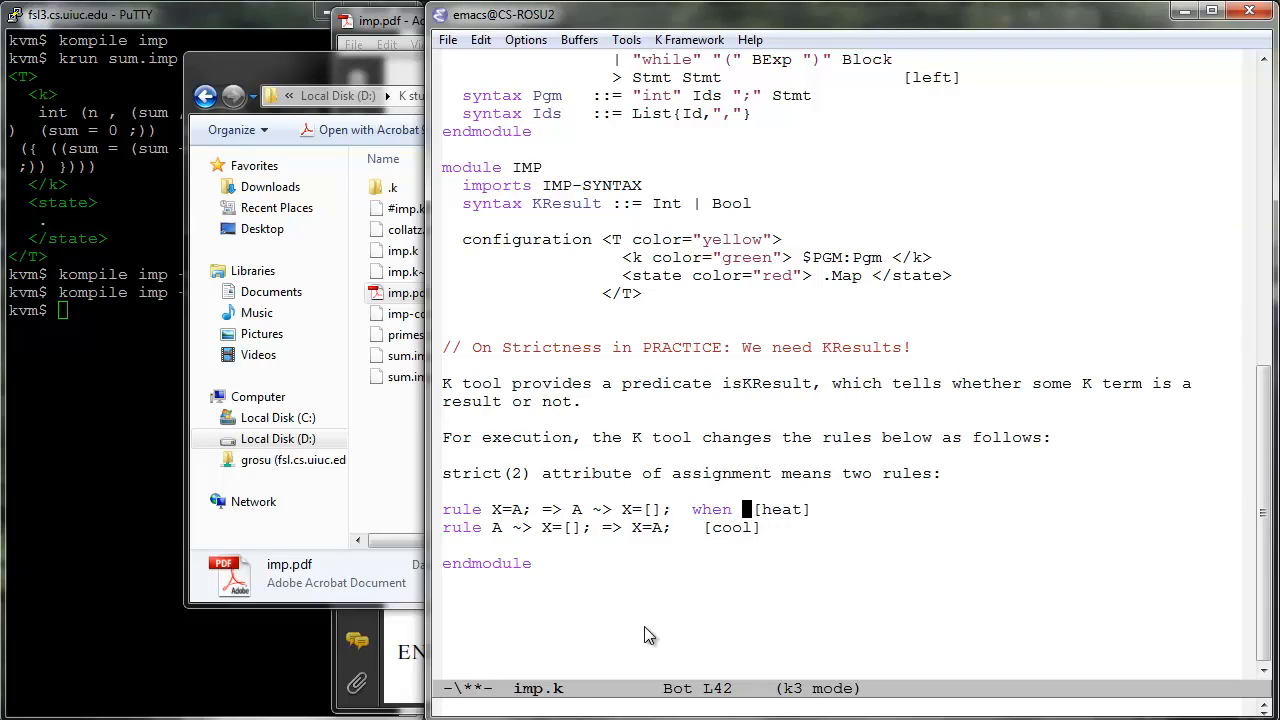
text(notBool isKResult(A))
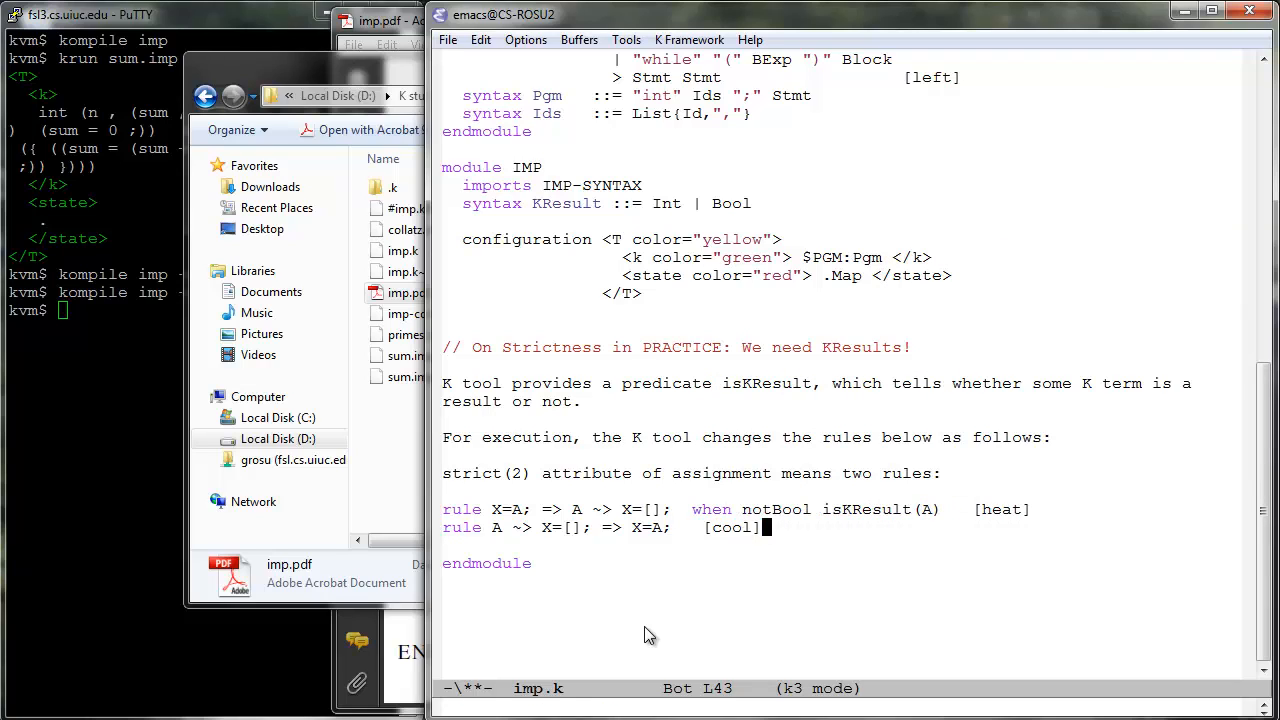
text(when isKResult(A))
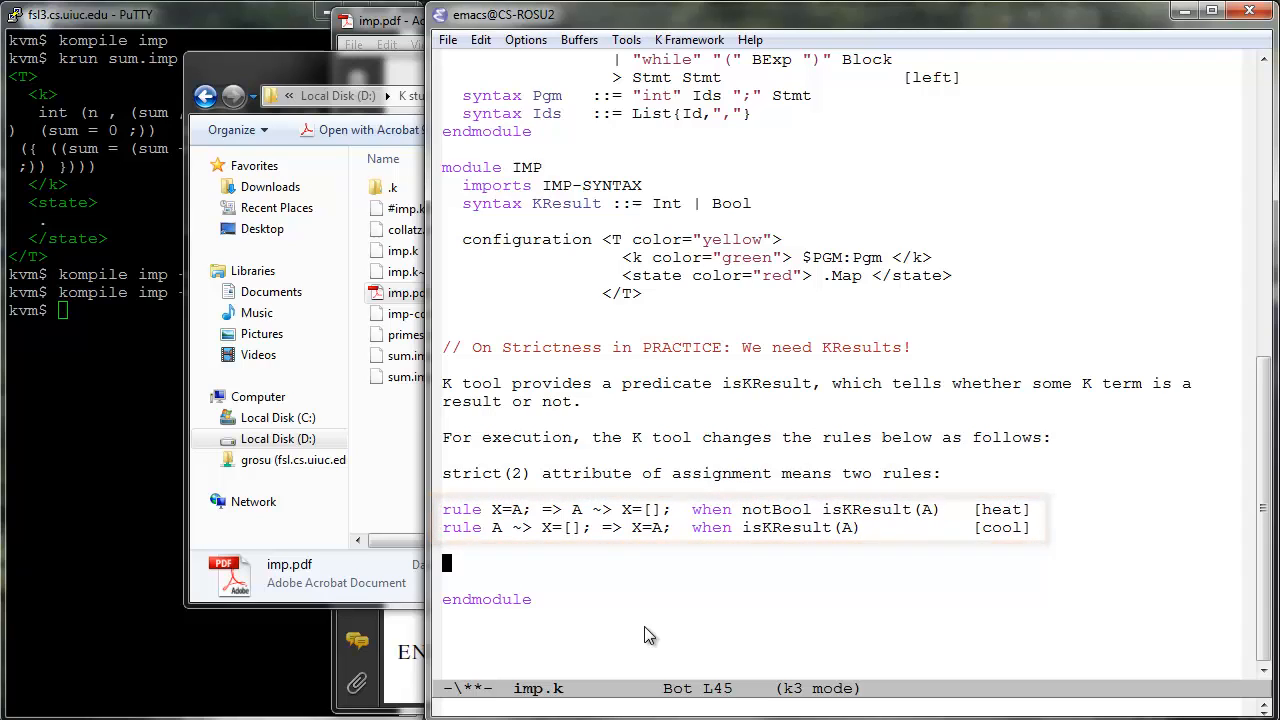
Step: Note non-termination is avoided, behaviors may be lost, and model-checking changes rules differently
text(Non-termination is avoided now.)
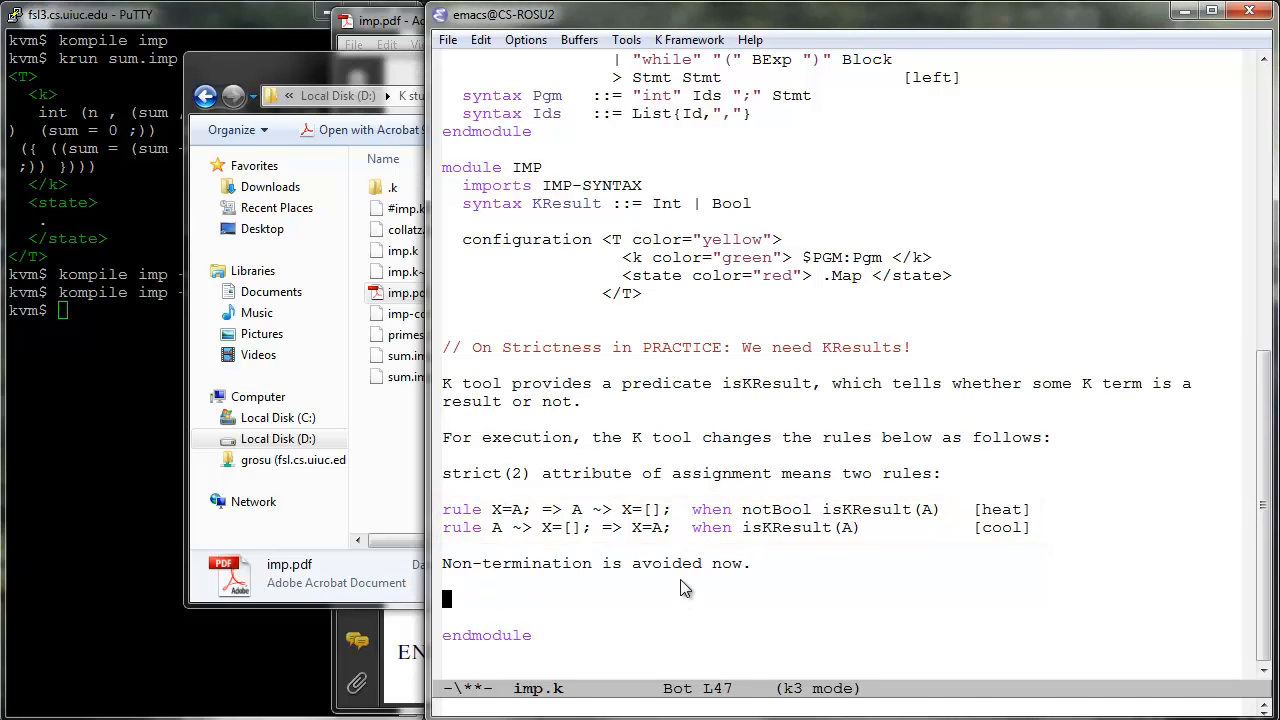
text(We may lose behaviors, but that is OK when we focus on execution.)
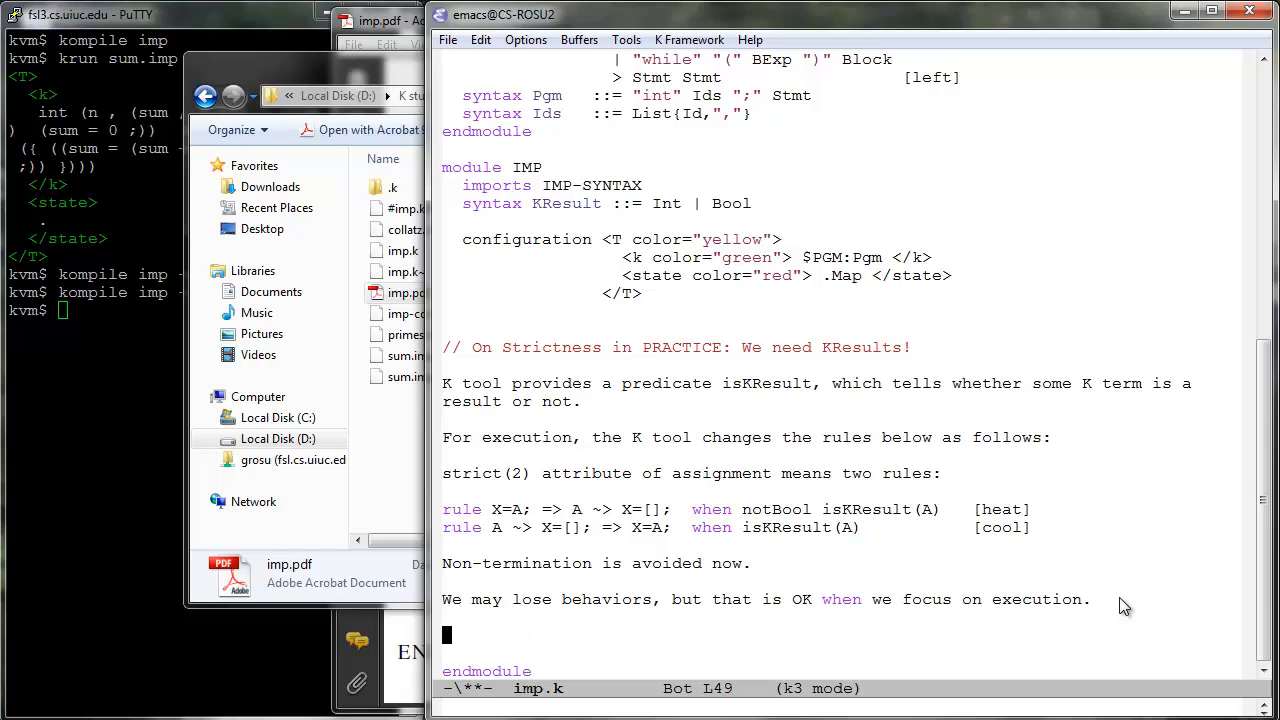
text(The rules are changed differently by the K tool if you want other things,)
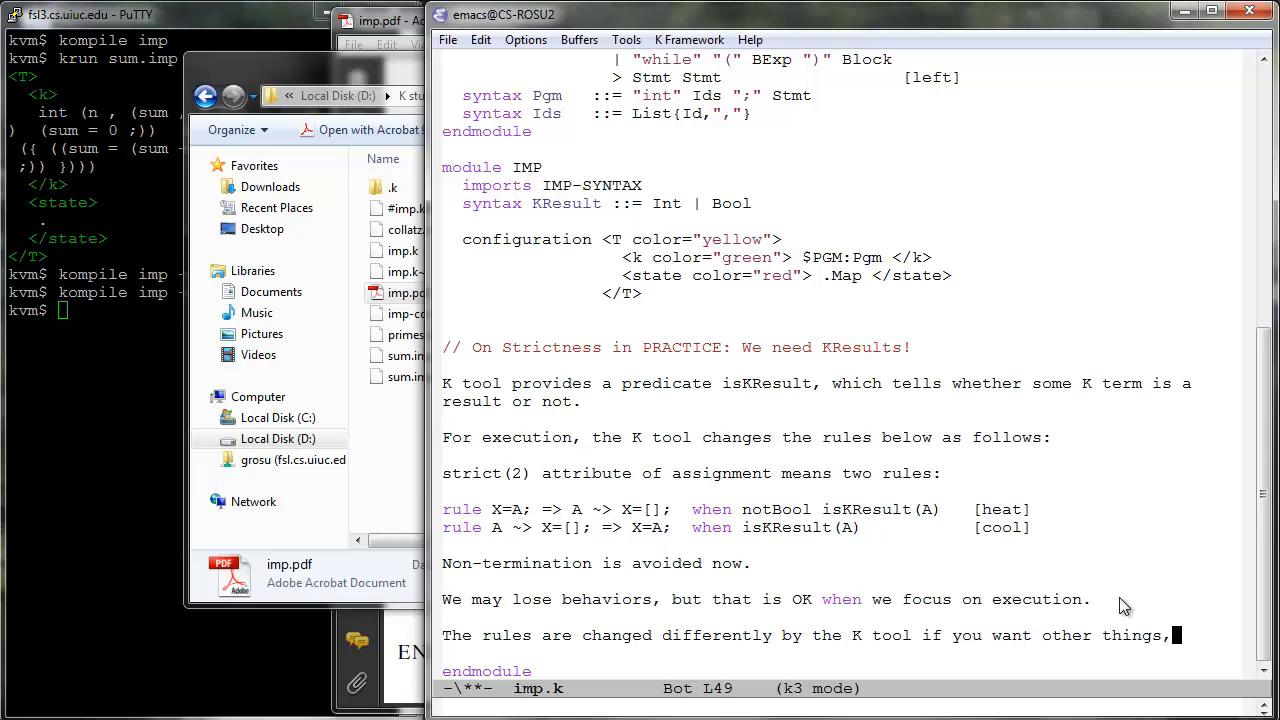
text(such as state-space search or model-checking, but these will be co)
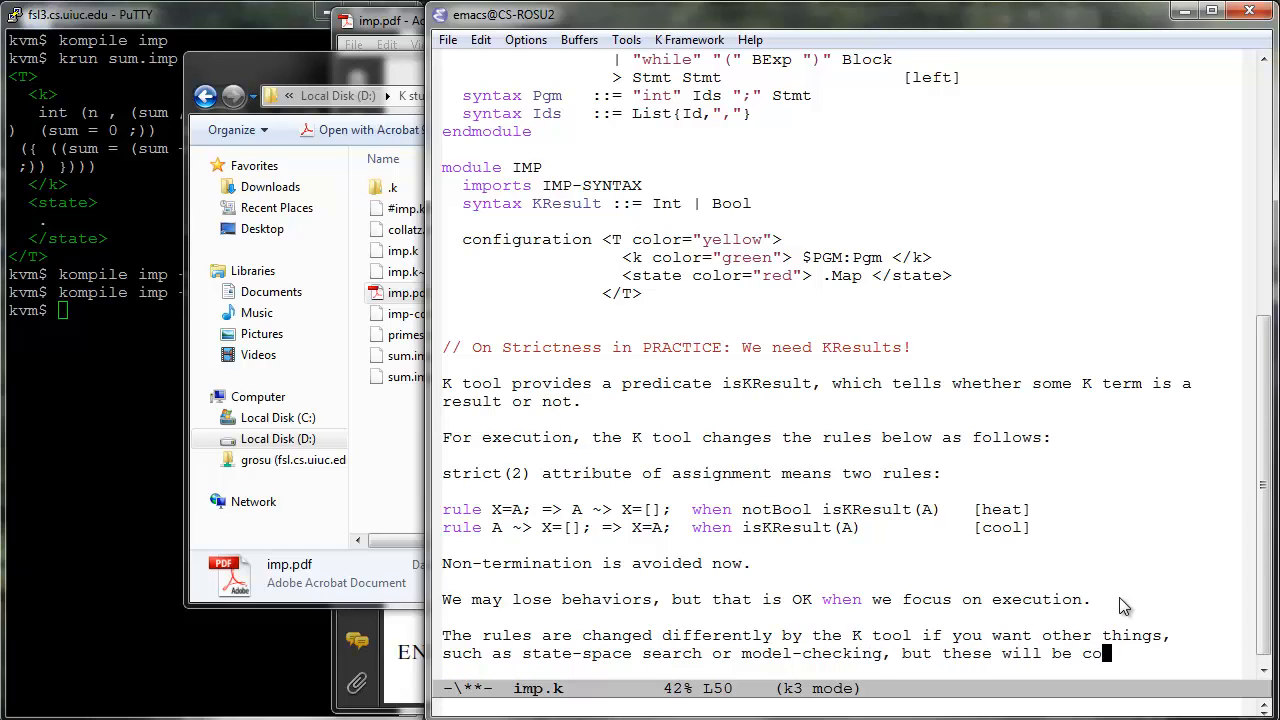
scroll(down, 3)
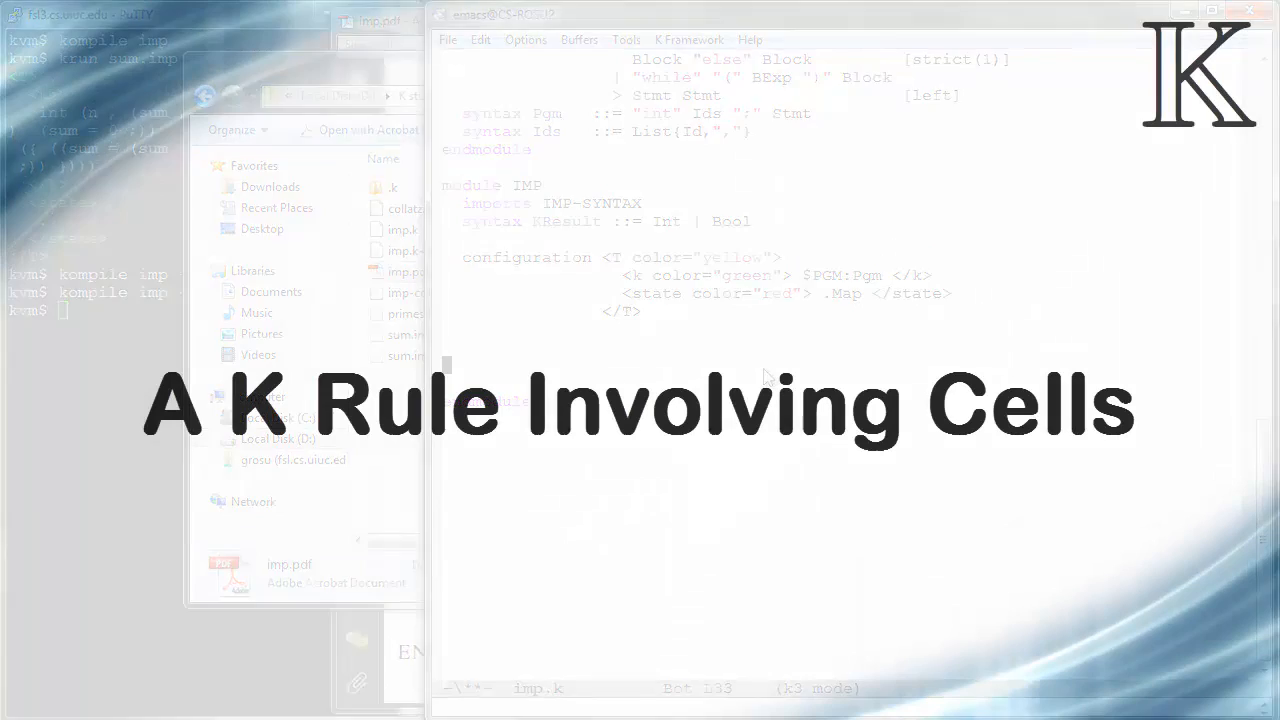
Step: Note rules so far were 'left => right when condition', then write the lookup rule over <k> and <state>
text(All our rules so far were of the form)
text(rule left)
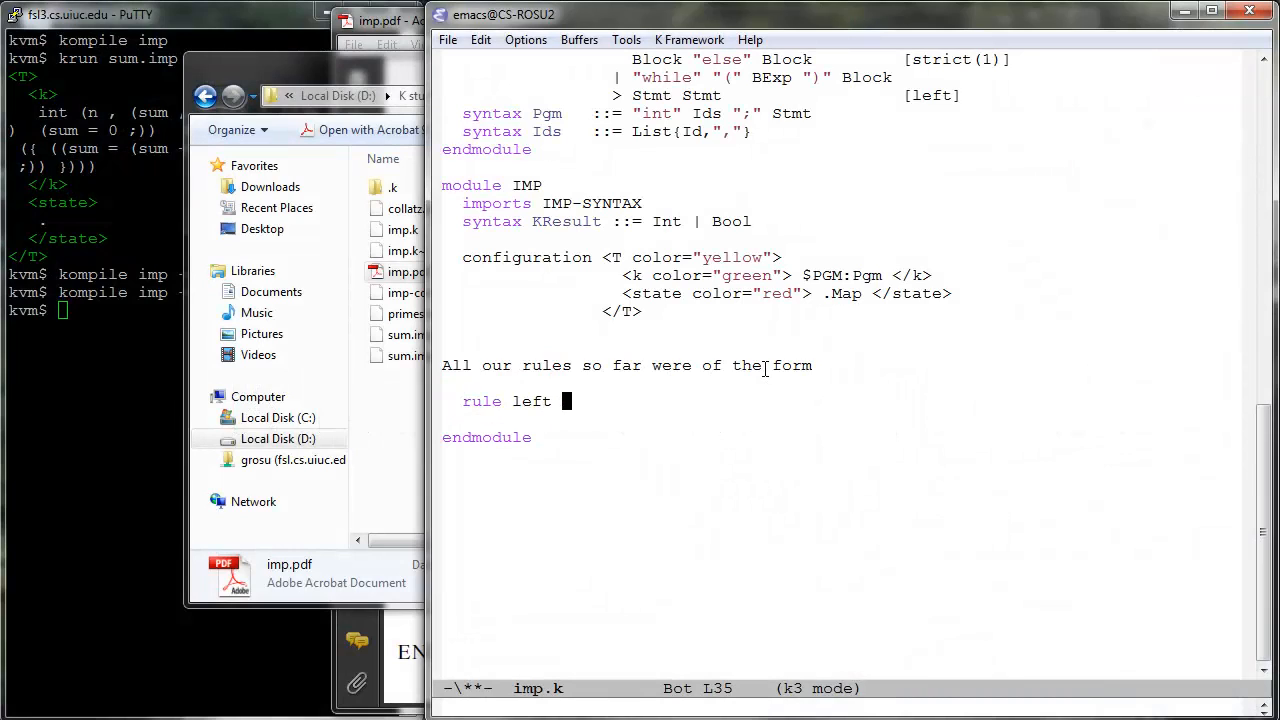
text(=> right   when condition)
text(where left, right were K terms)
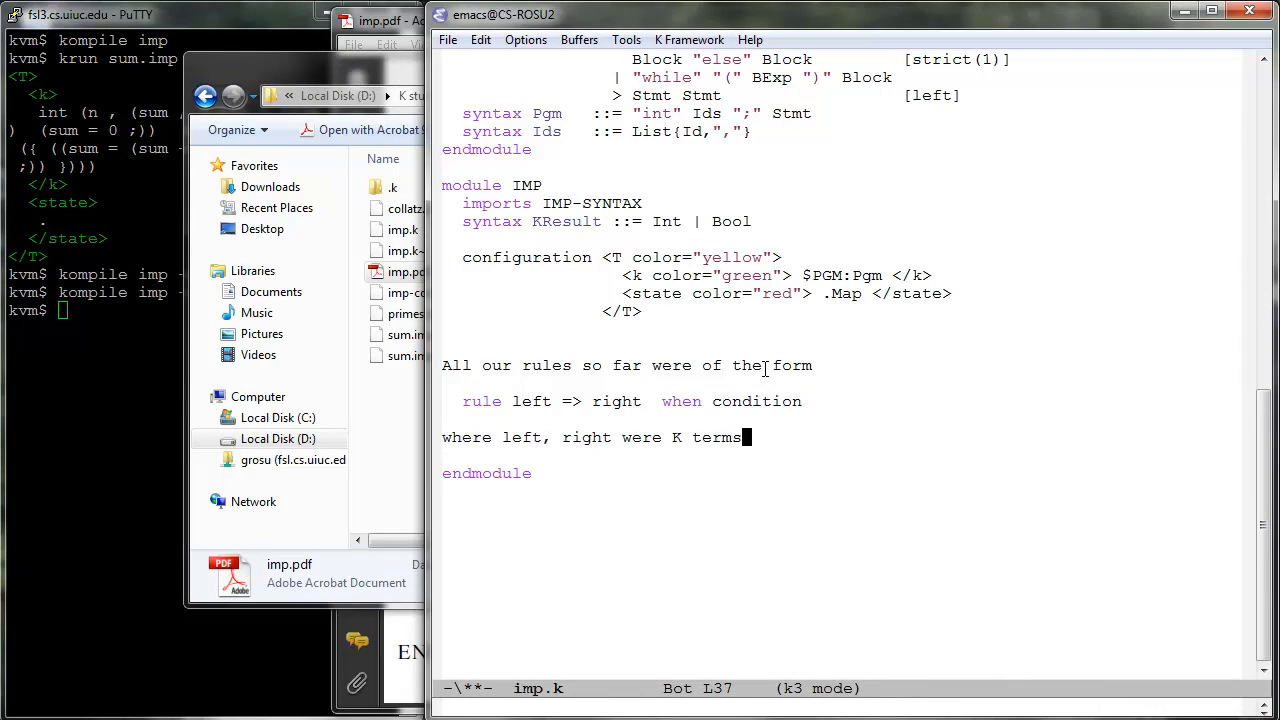
text(.)
text(Now it is time to see our)
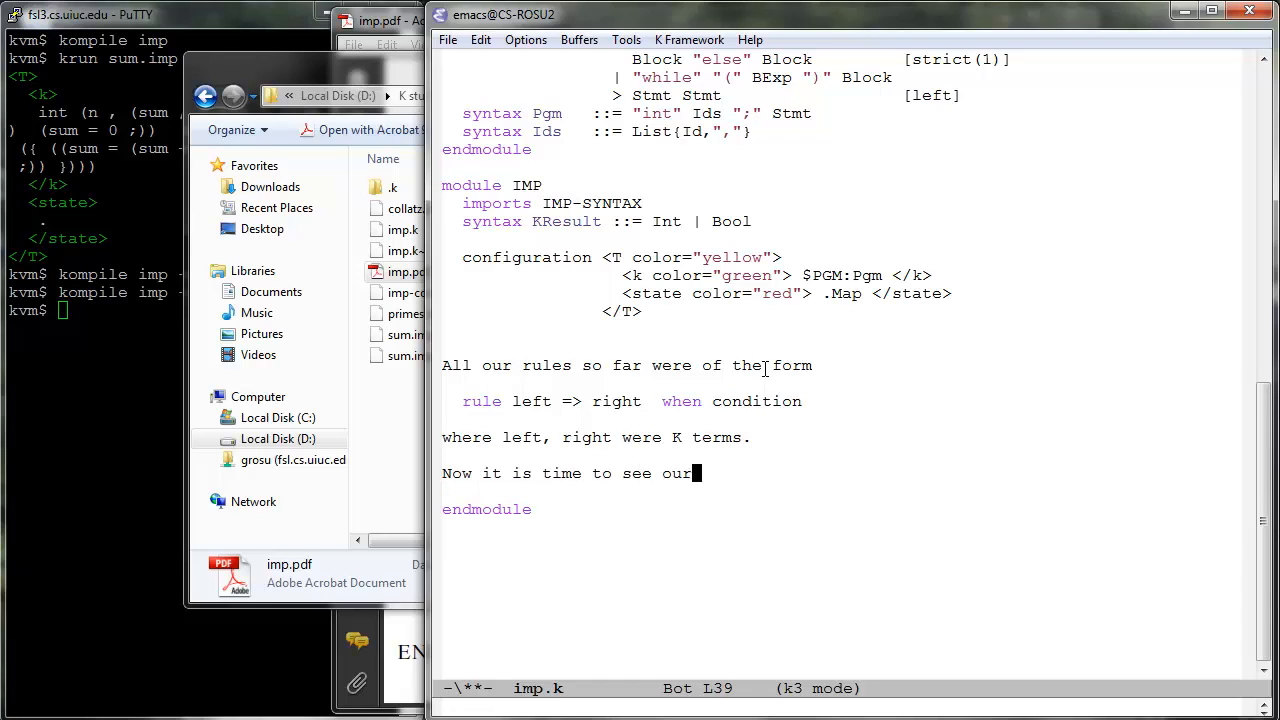
text(first rule involving cells)
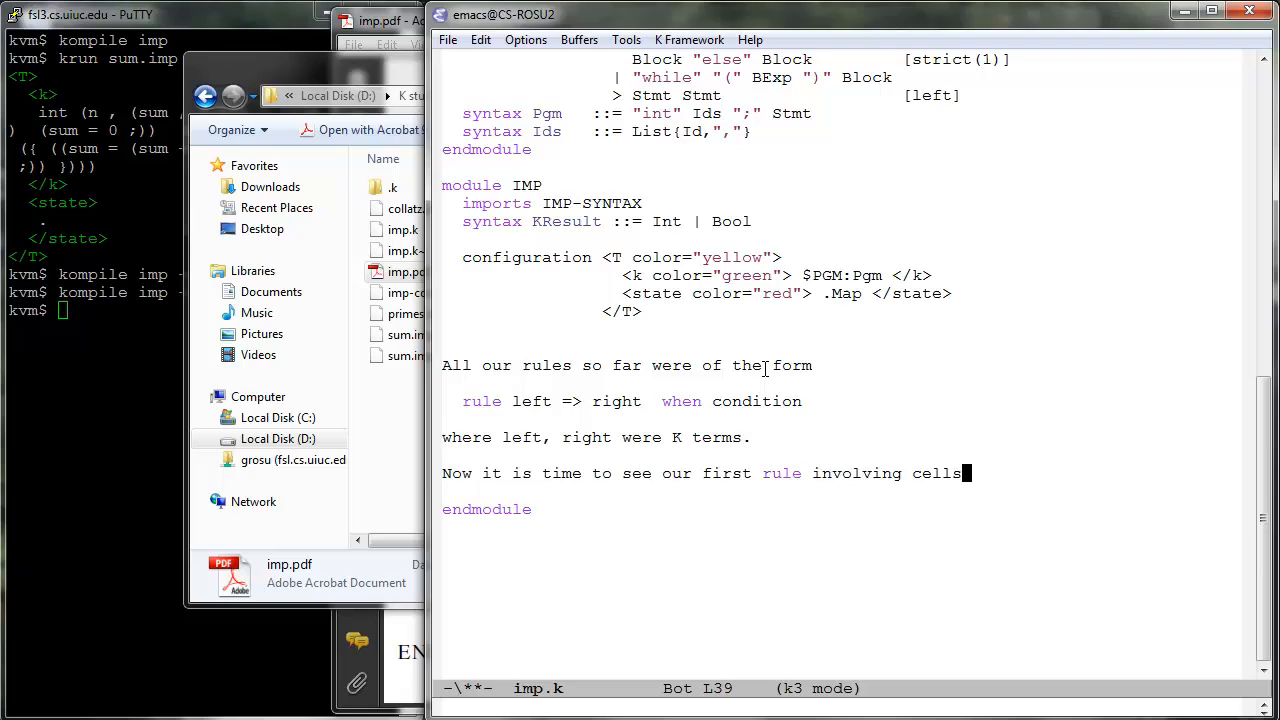
text(, the lookup rule:)
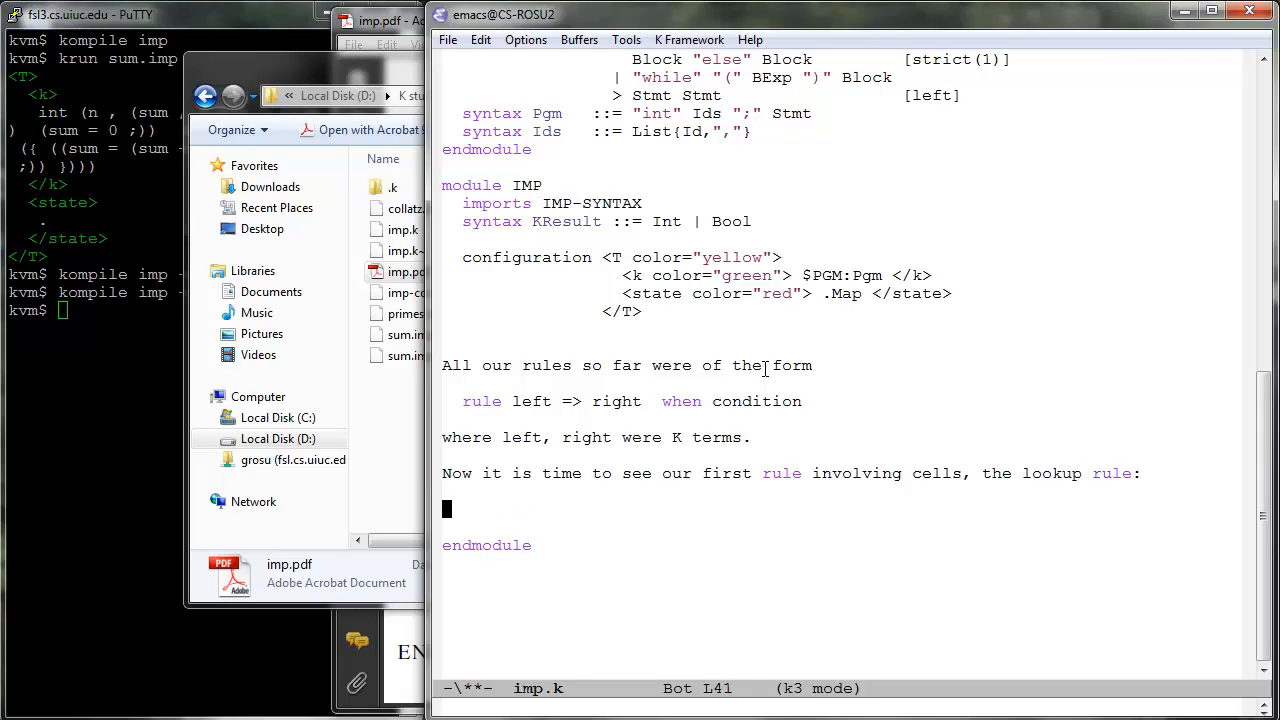
text(rule <k> X:Id)
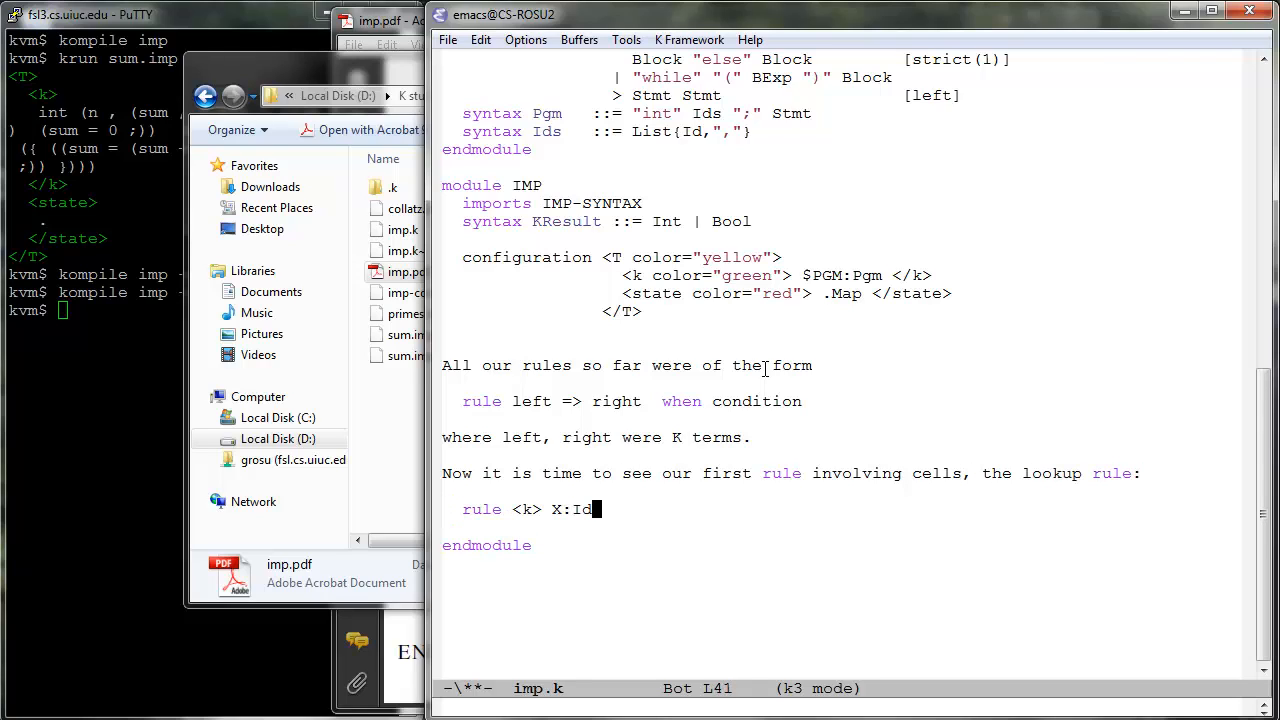
text(=> I ...</k>)
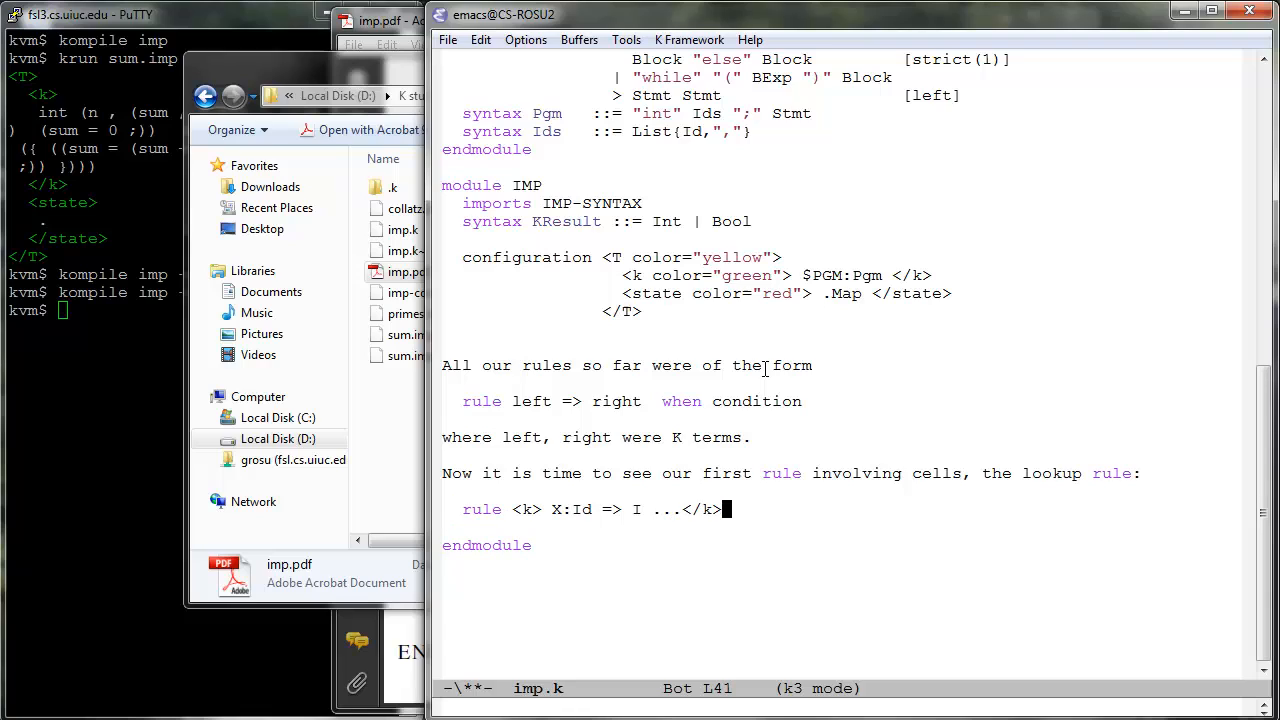
text(<state>... X |-> I ...</state>)
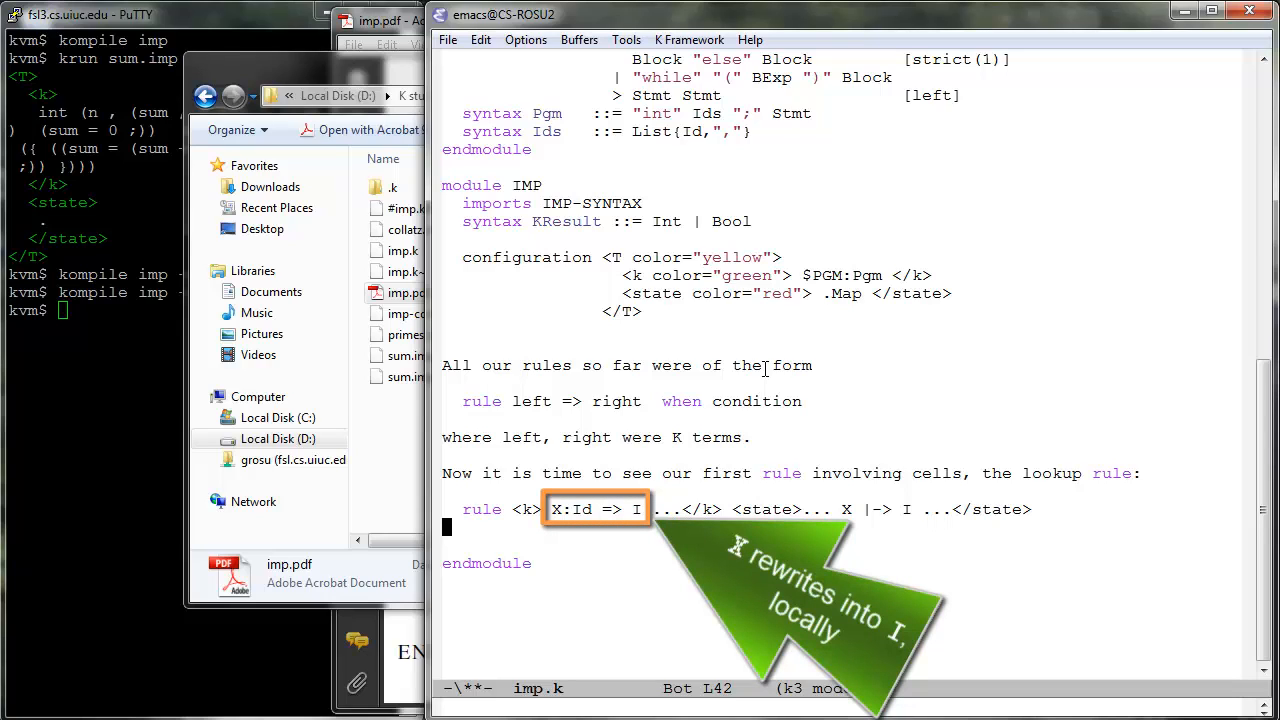
double_click(876, 509)
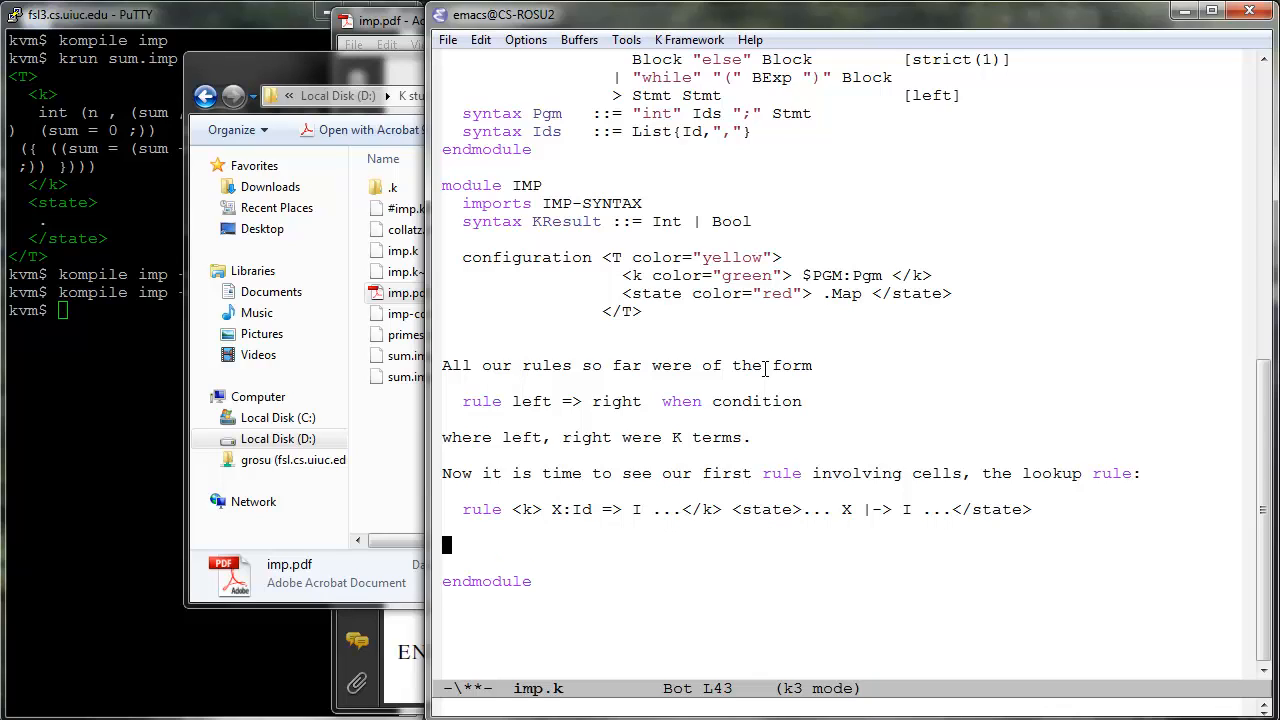
Step: Add the unwanted translation 'rule <k> X ~> Rest </k> <state> Before (X |-> I) After </state>'
text(This can be translated into one of the form)
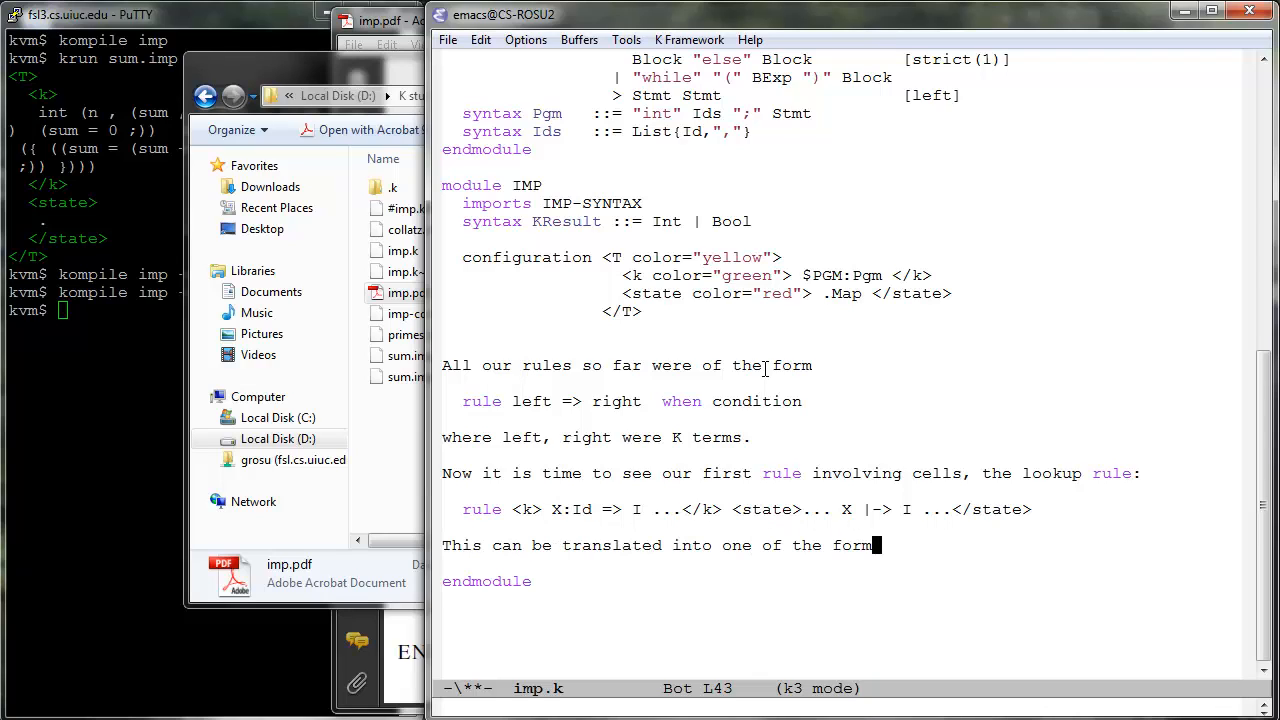
text((although we do NOT want to!):)
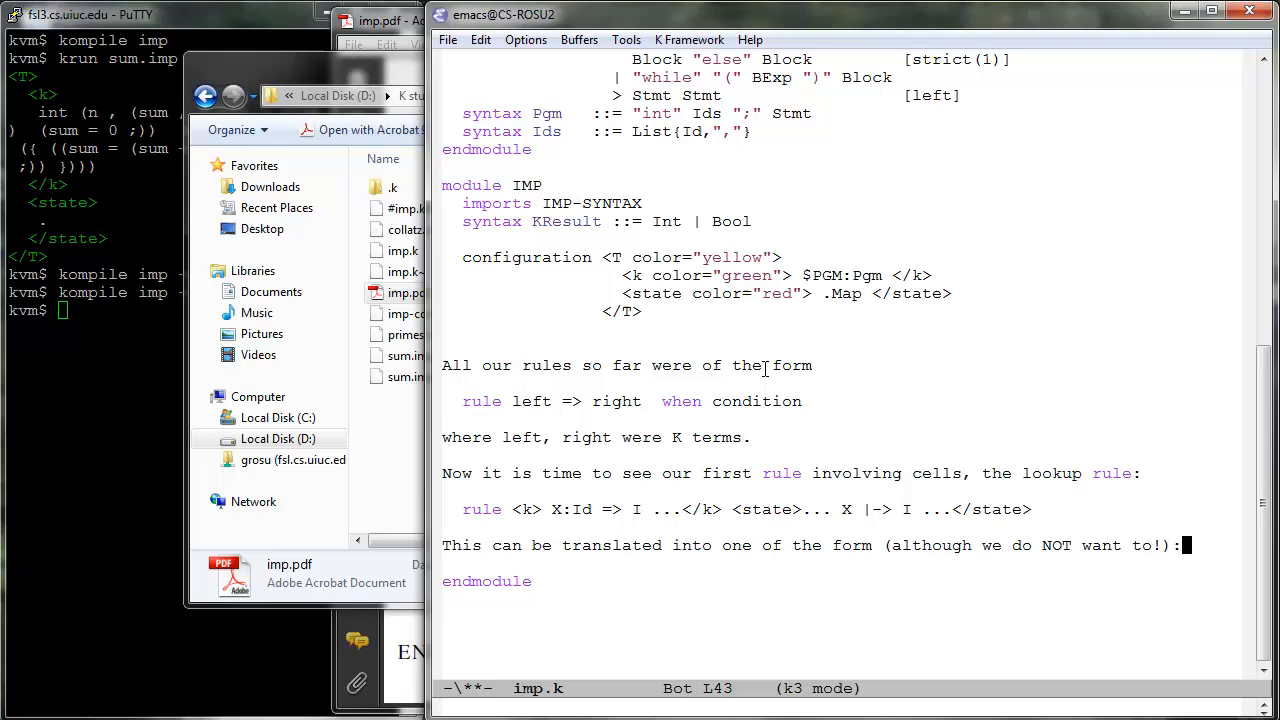
text(rule <k> X ~> Rest </k> <state> Before ()
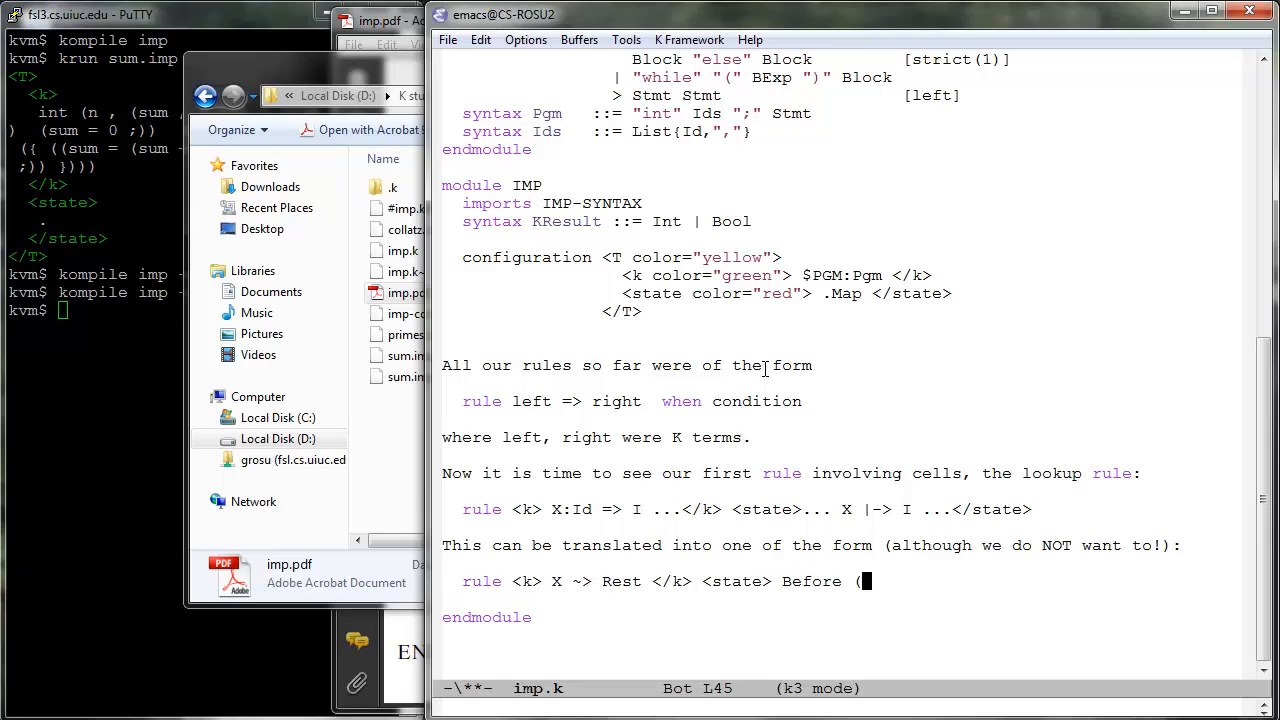
text(X |-> I) After </state>)
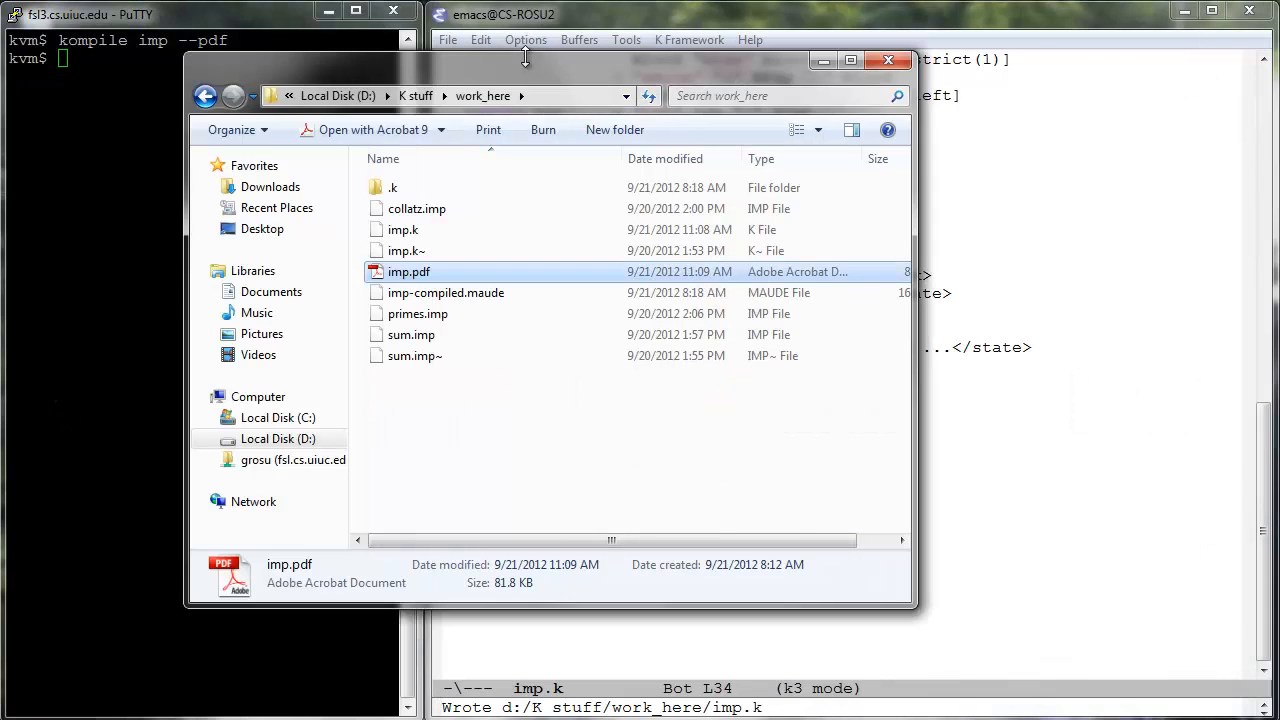
Step: Open imp.pdf from Windows Explorer in Adobe Acrobat Pro
double_click(408, 271)
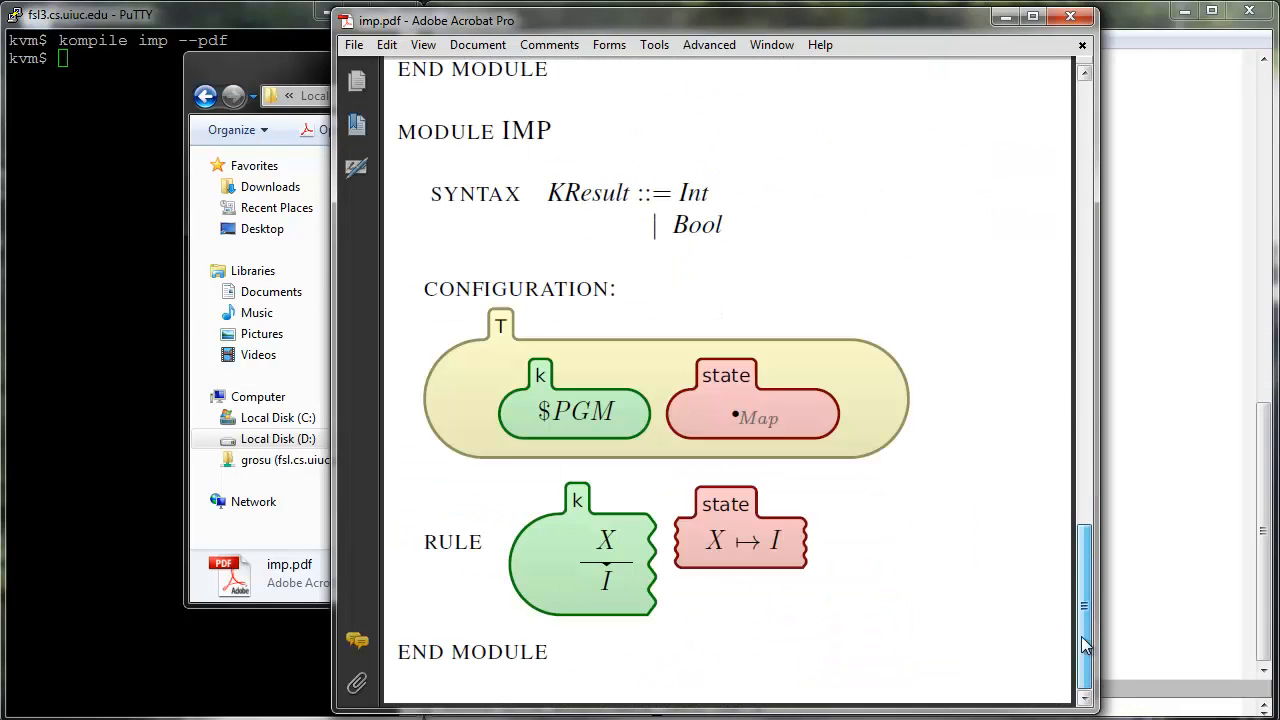